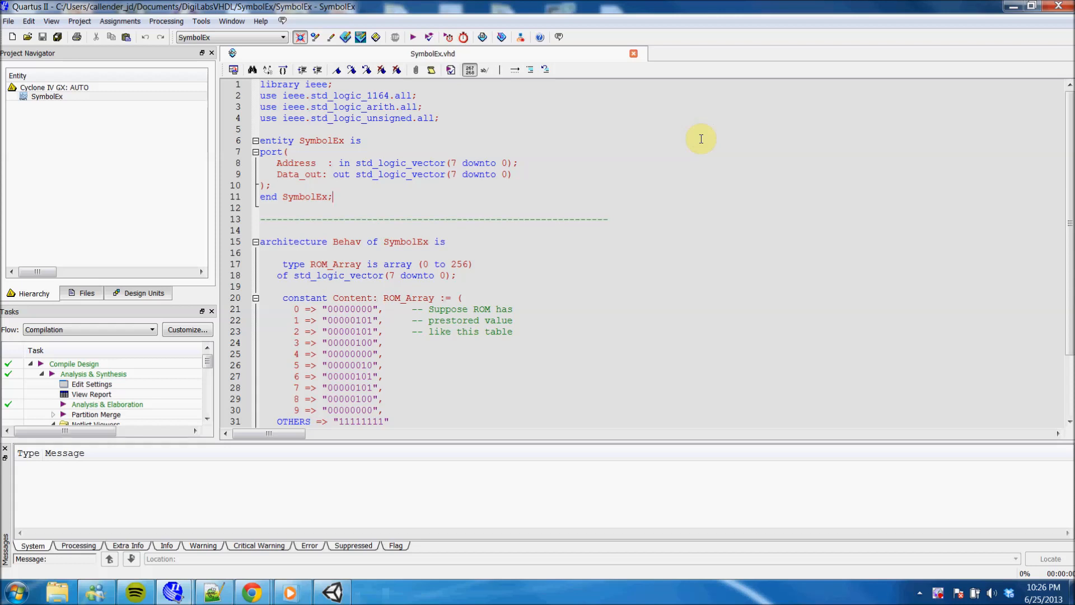
{"action": "mouse_move", "coordinate": [495, 126]}
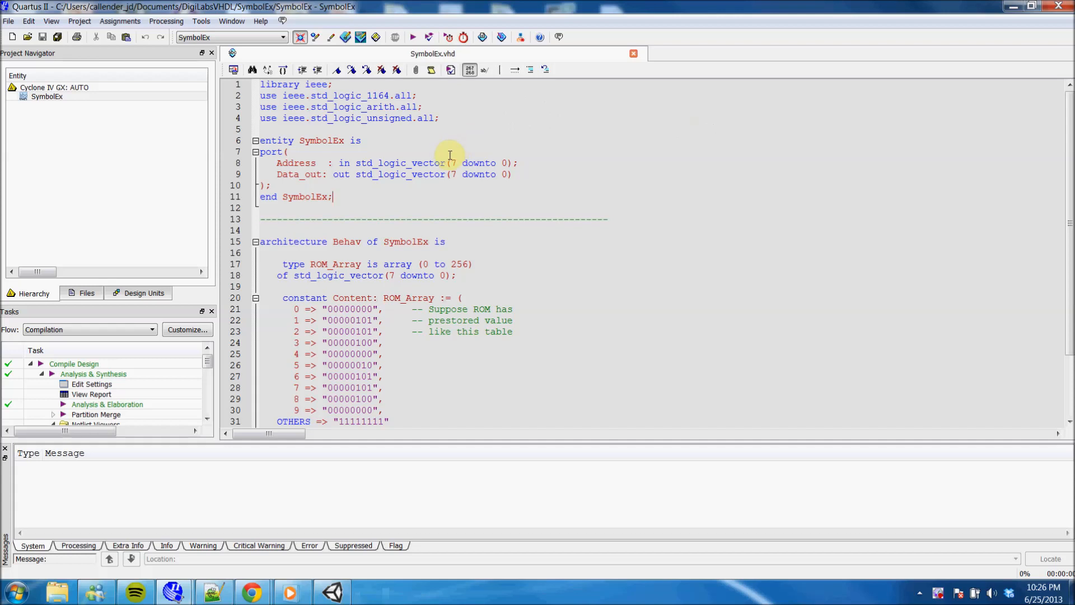
Create symbol files for the current SymbolEx.vhd file and acknowledge the success message
{"action": "scroll", "scroll_direction": "down", "scroll_amount": 3}
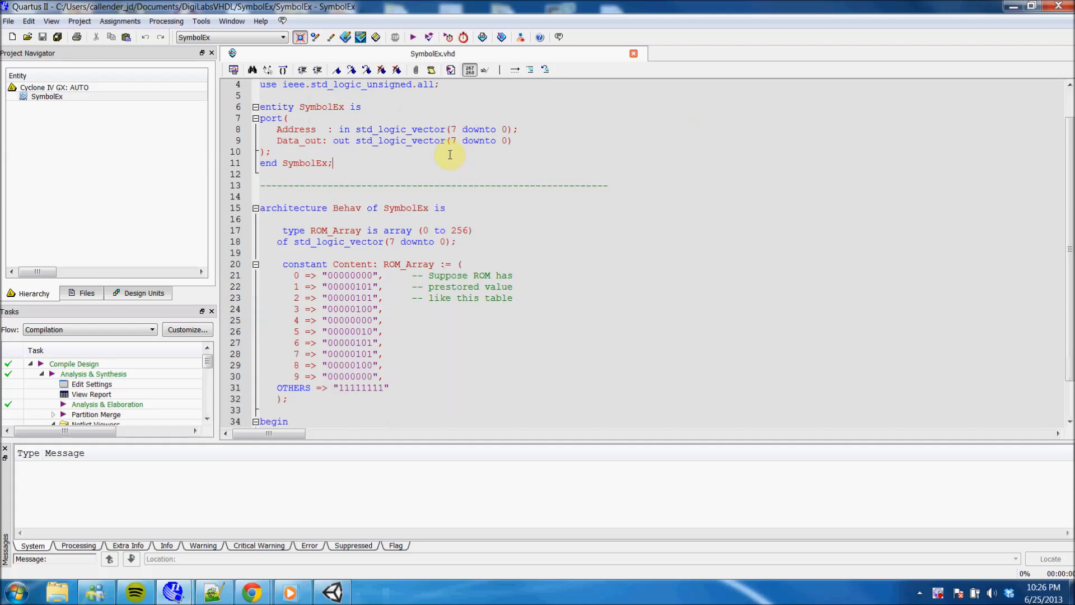
{"action": "scroll", "scroll_direction": "down", "scroll_amount": 3}
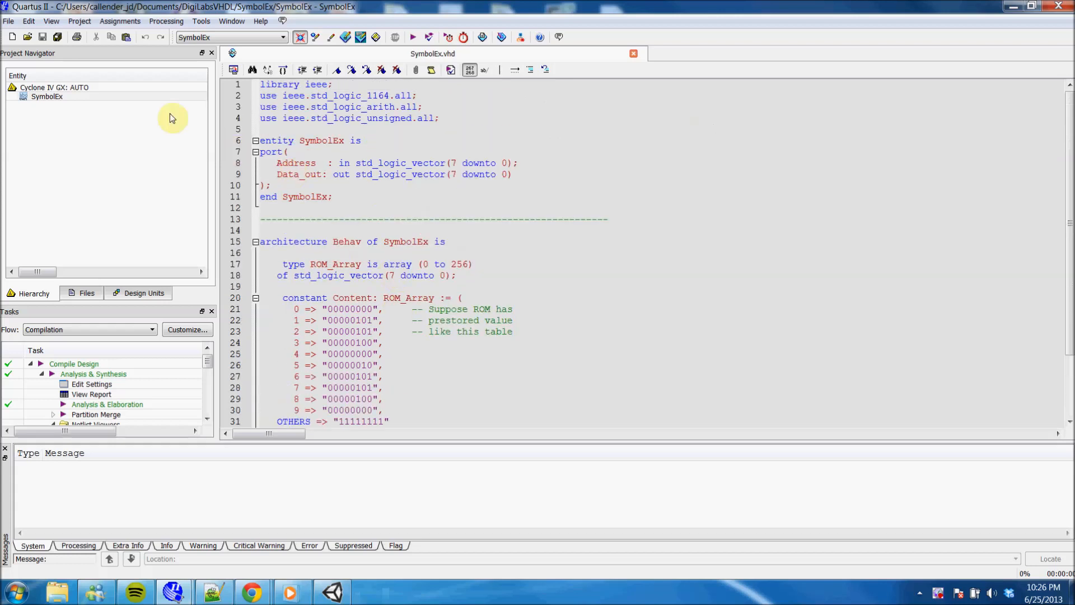
{"action": "left_click", "coordinate": [9, 20]}
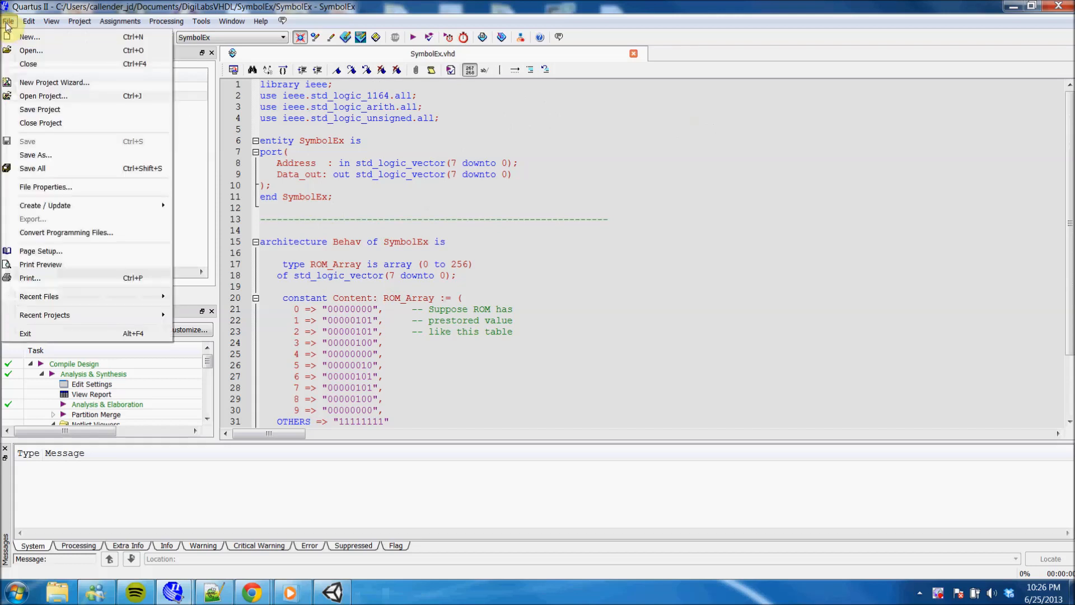
{"action": "left_click", "coordinate": [29, 22]}
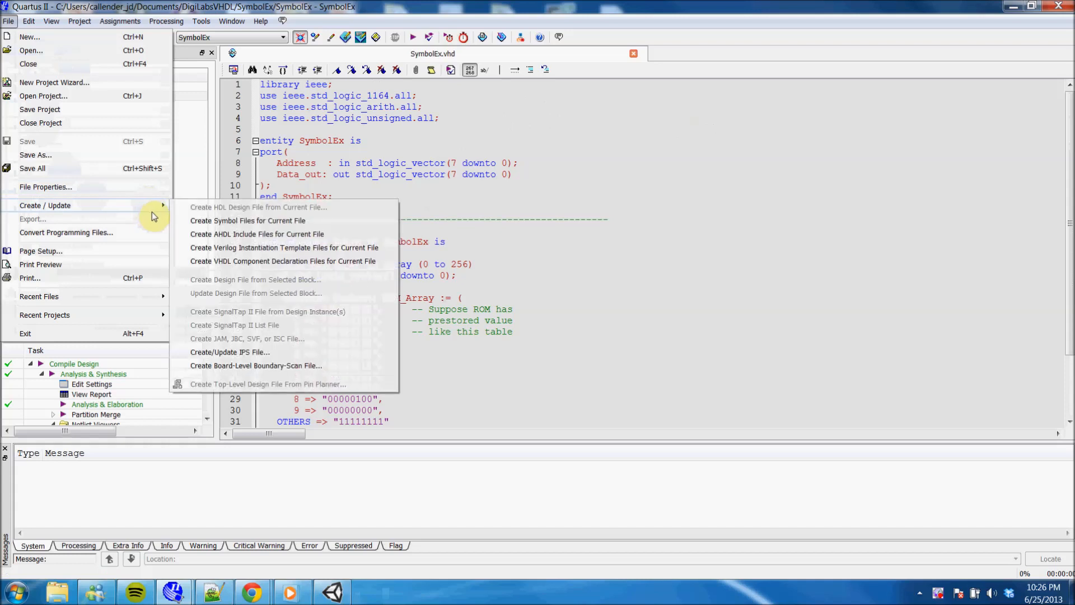
{"action": "mouse_move", "coordinate": [246, 221]}
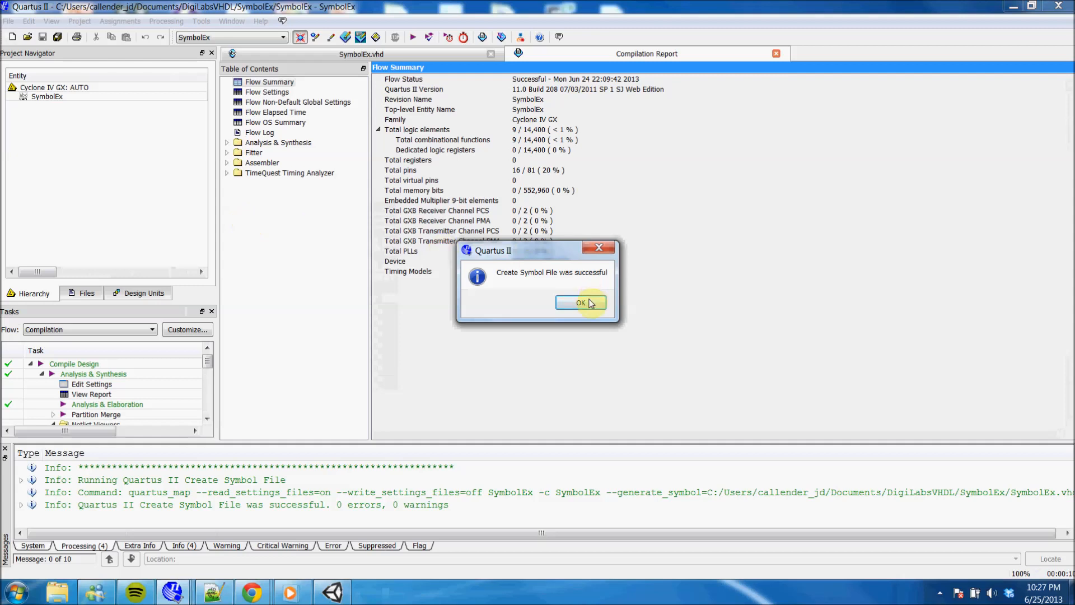
{"action": "left_click", "coordinate": [580, 304]}
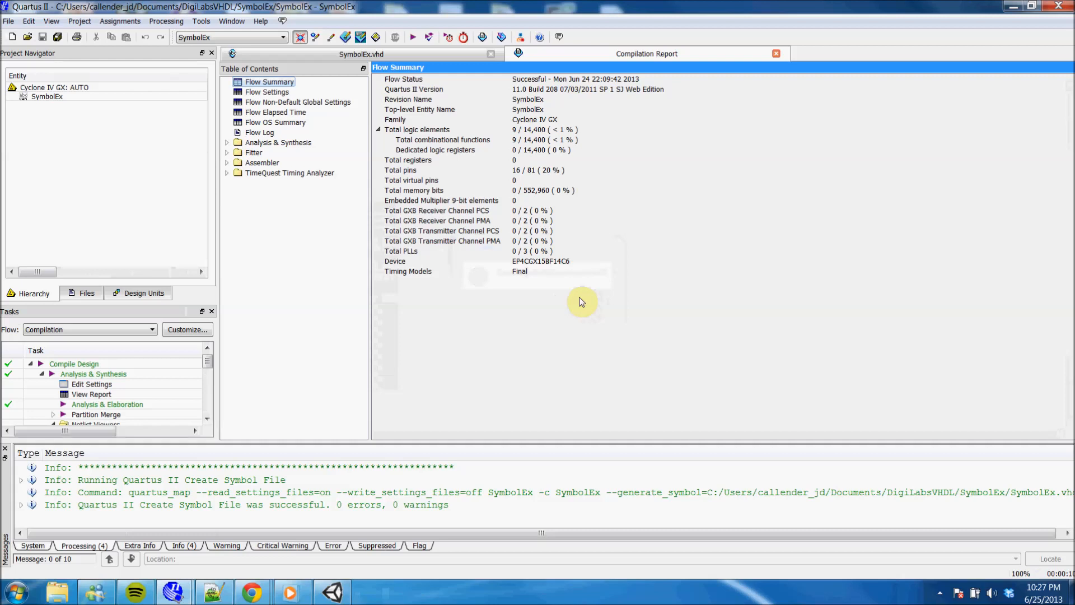
{"action": "mouse_move", "coordinate": [548, 301]}
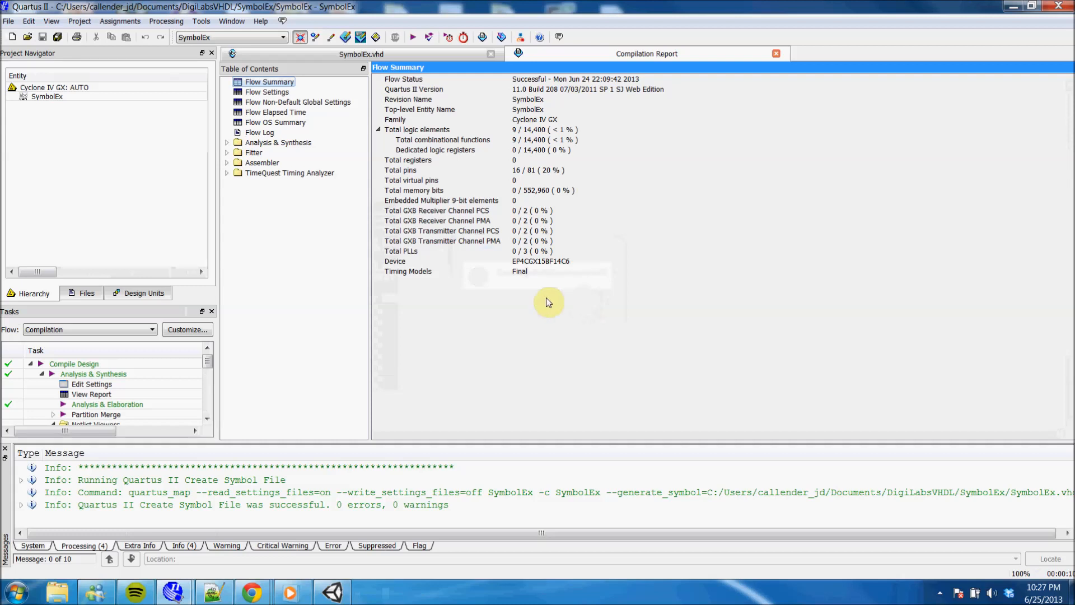
Return to the SymbolEx.vhd code tab
{"action": "left_click", "coordinate": [398, 66]}
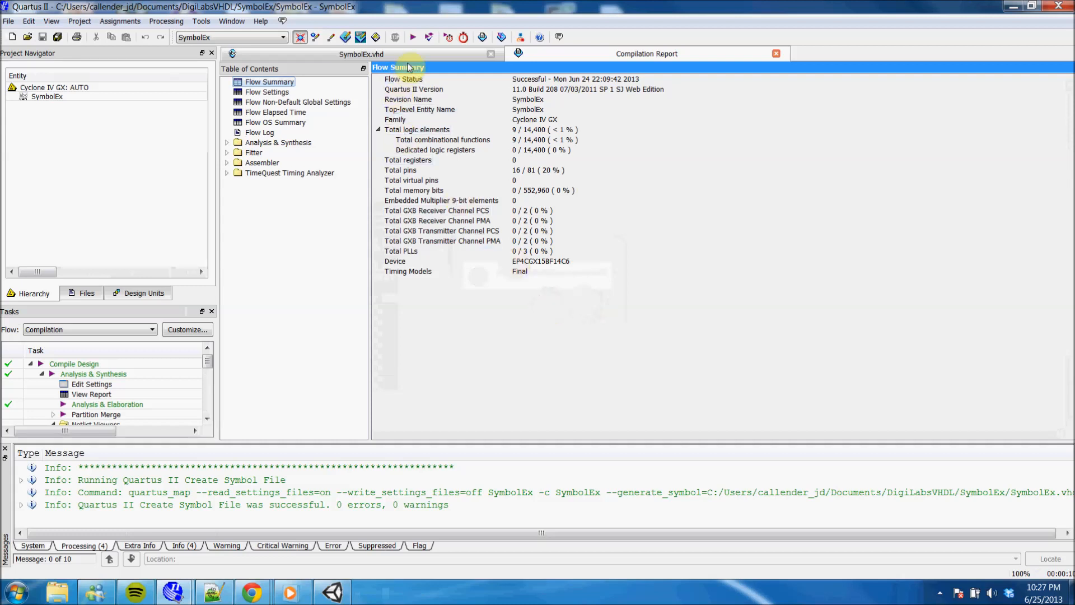
{"action": "left_click", "coordinate": [362, 54]}
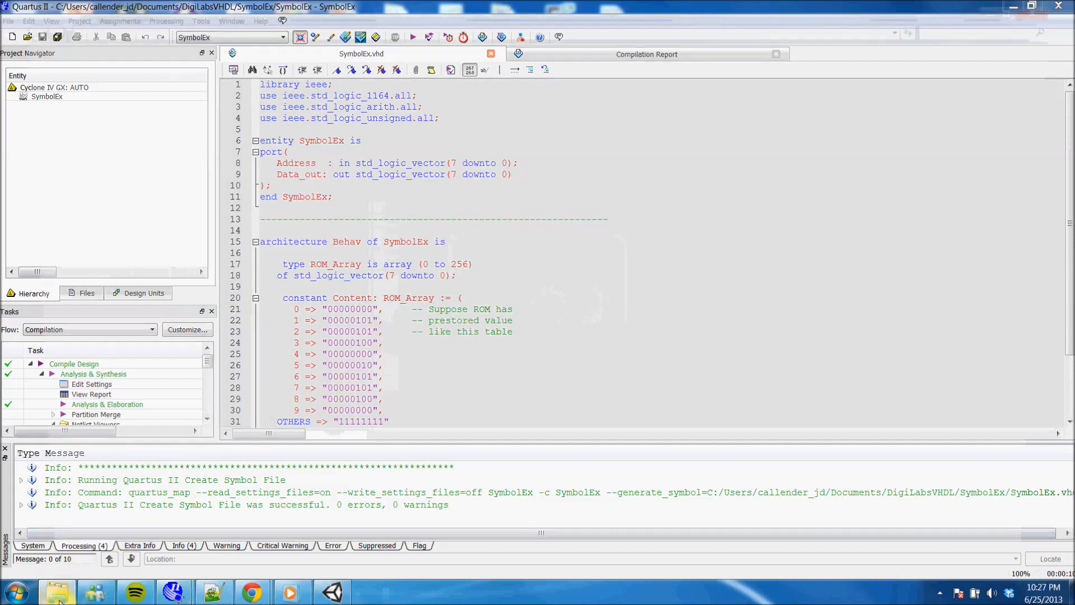
Switch to Explorer and enter the SymbolEx project folder holding SymbolEx.bsf
{"action": "left_click", "coordinate": [57, 591]}
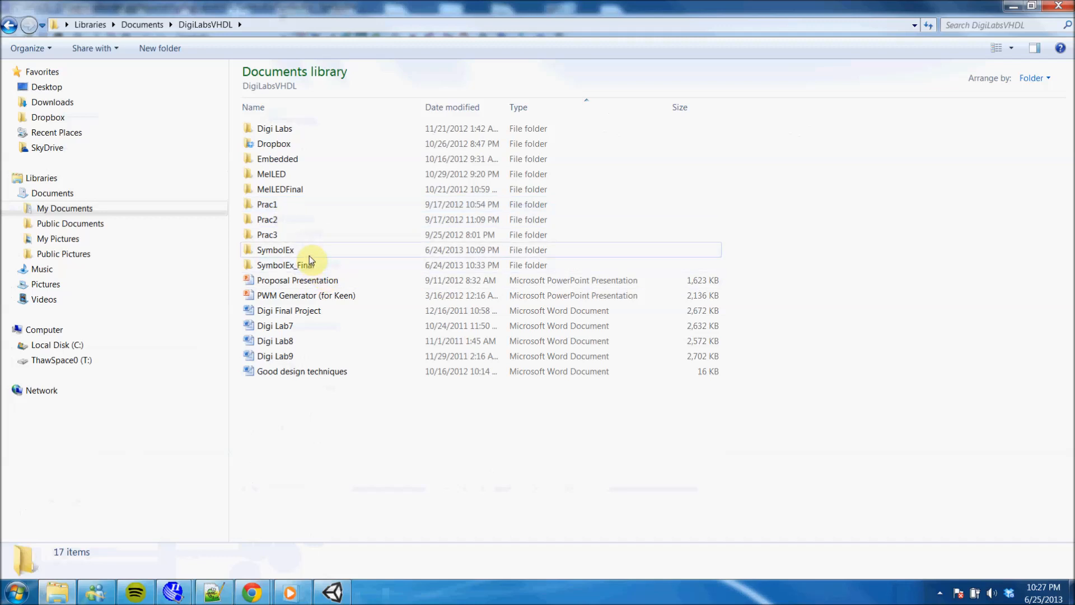
{"action": "double_click", "coordinate": [275, 249]}
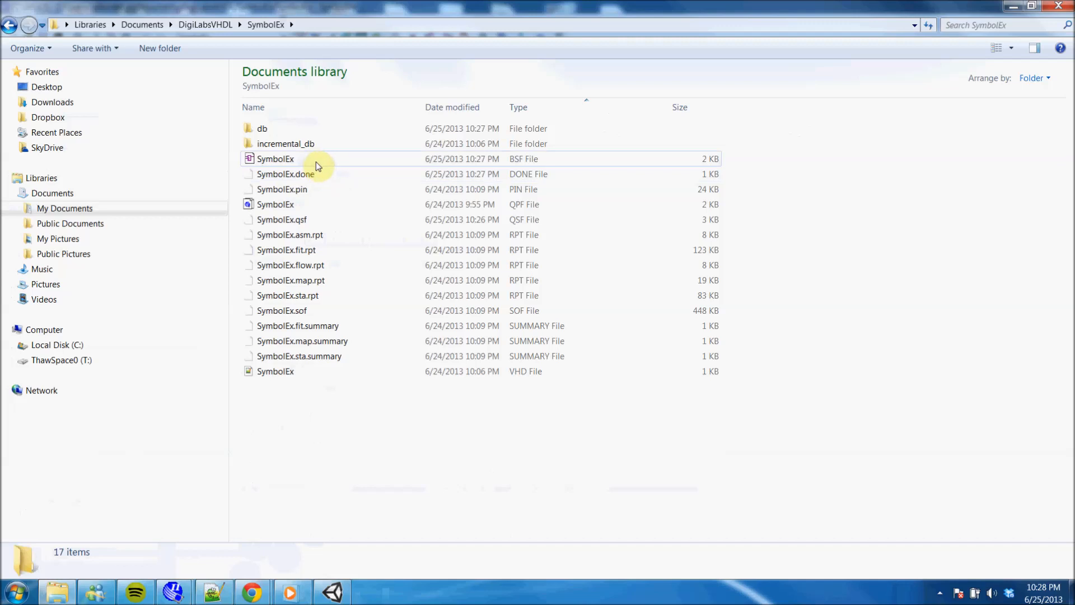
{"action": "mouse_move", "coordinate": [336, 164]}
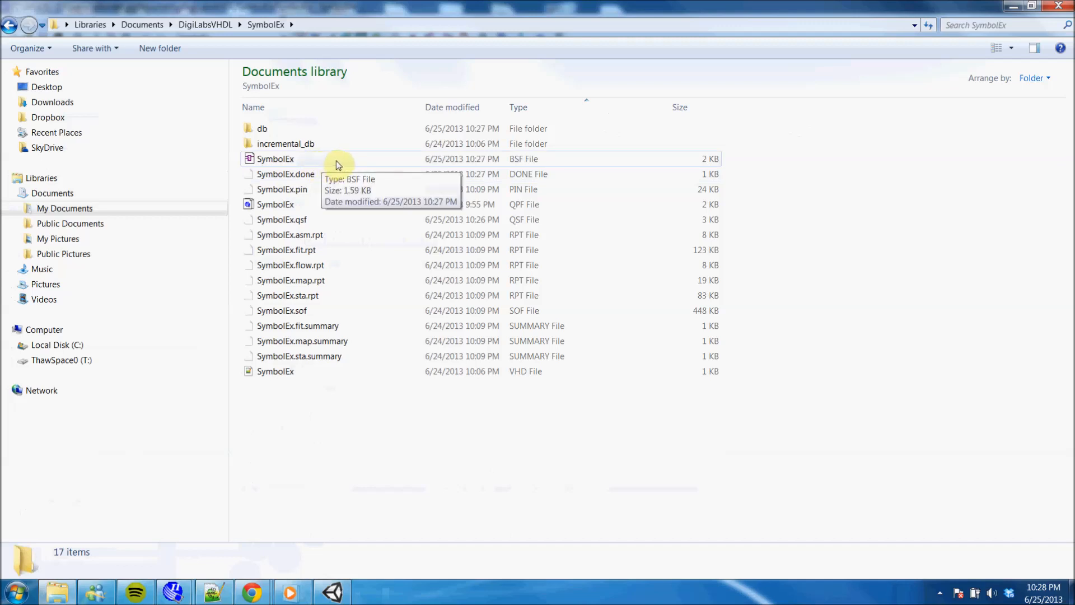
{"action": "mouse_move", "coordinate": [365, 162]}
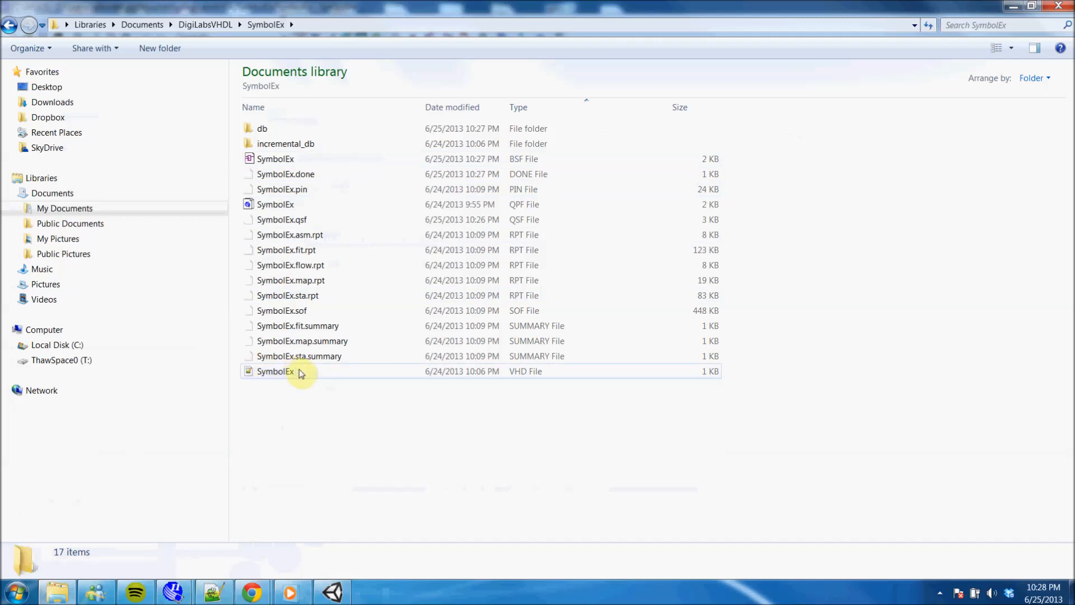
{"action": "mouse_move", "coordinate": [300, 371]}
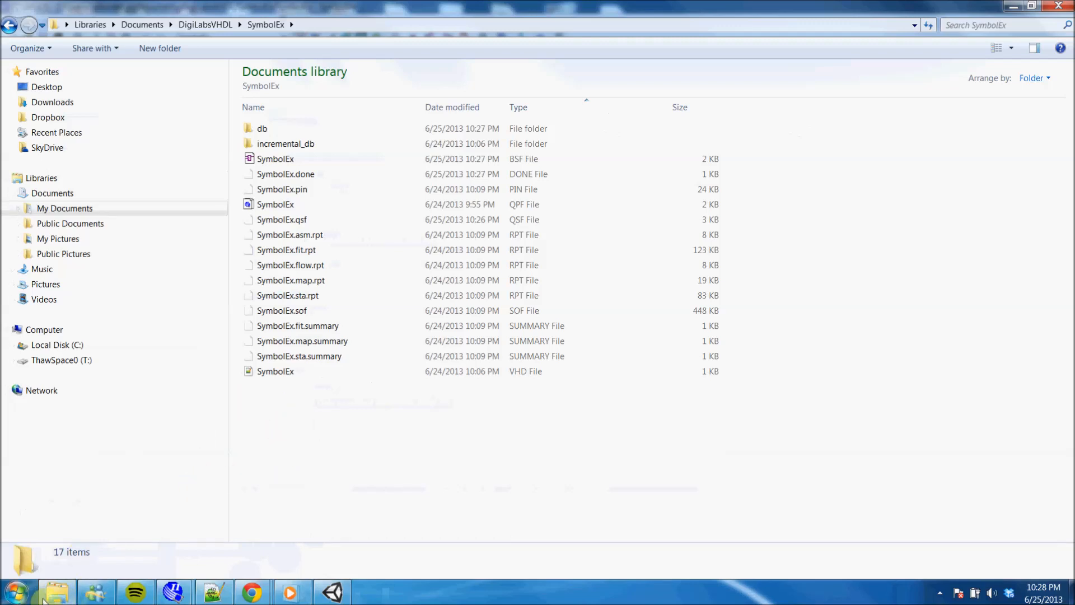
{"action": "mouse_move", "coordinate": [57, 591]}
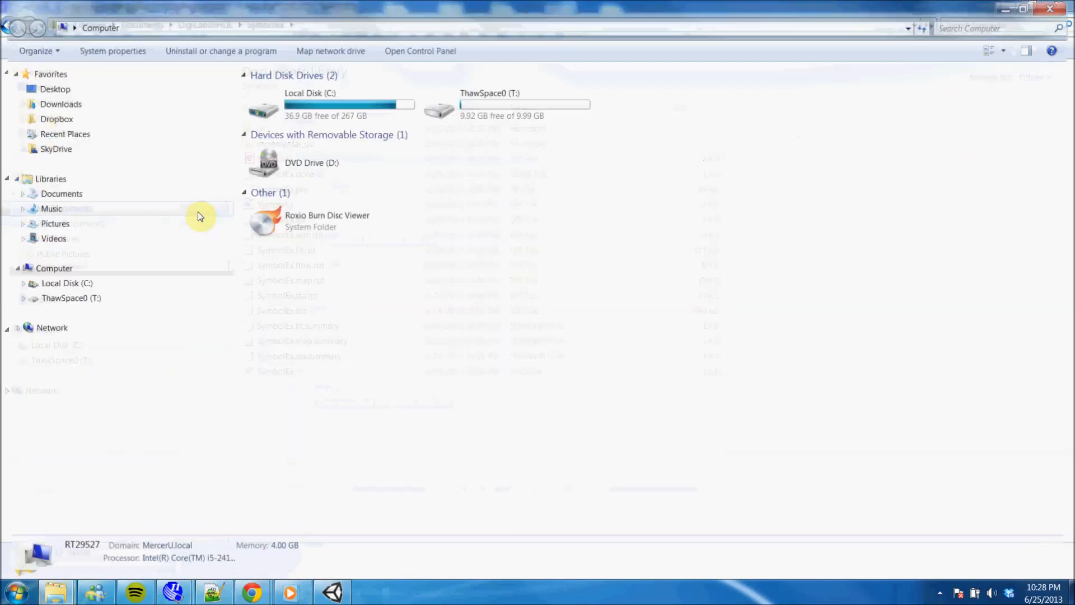
Navigate to C:\altera\11.0sp1\quartus\libraries on drive C
{"action": "left_click", "coordinate": [62, 193]}
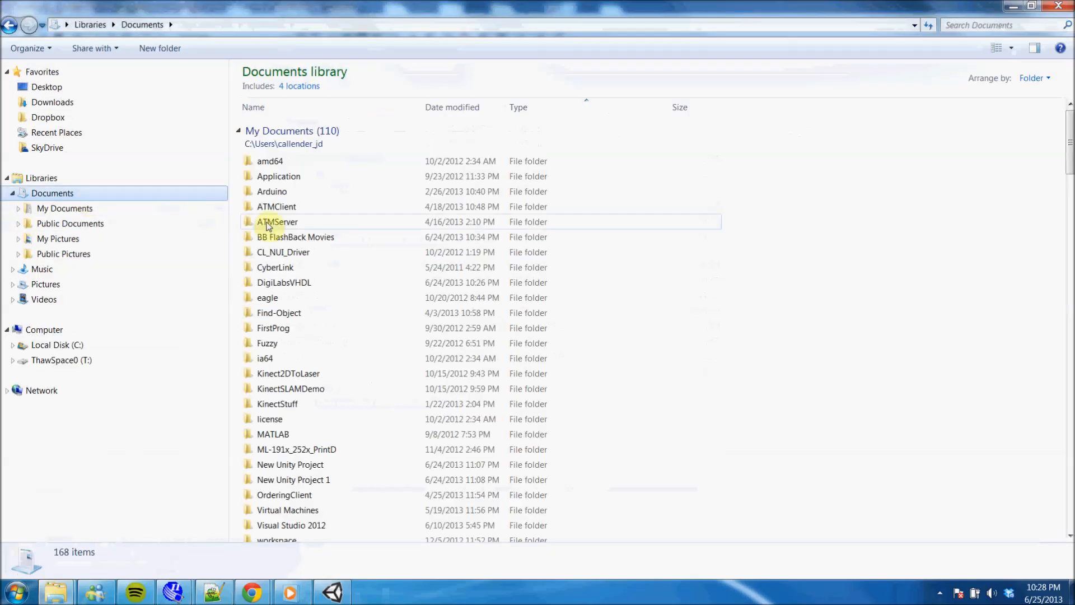
{"action": "mouse_move", "coordinate": [306, 228]}
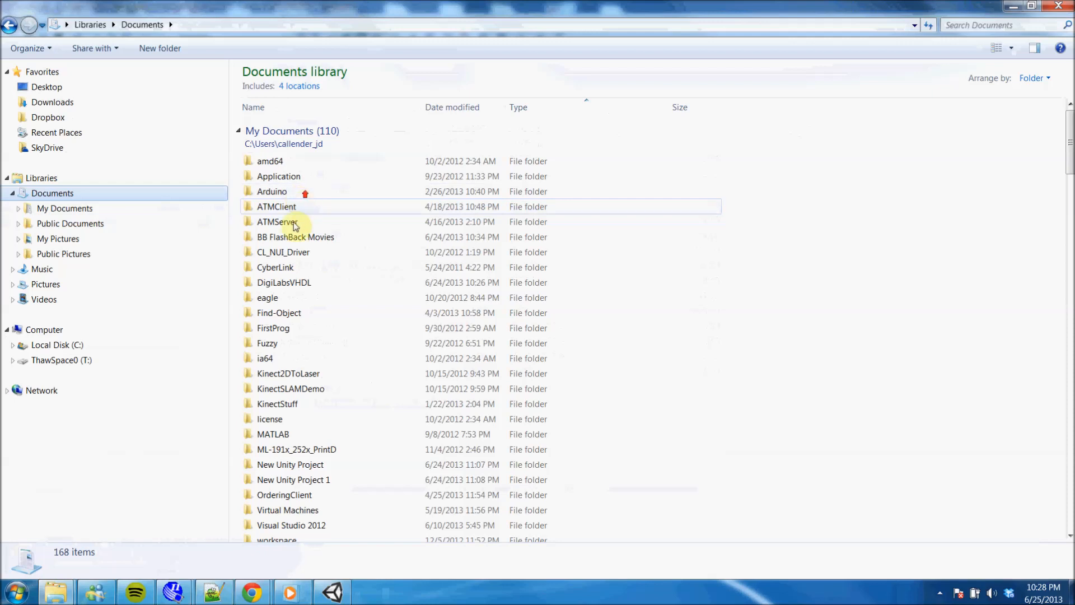
{"action": "mouse_move", "coordinate": [281, 251]}
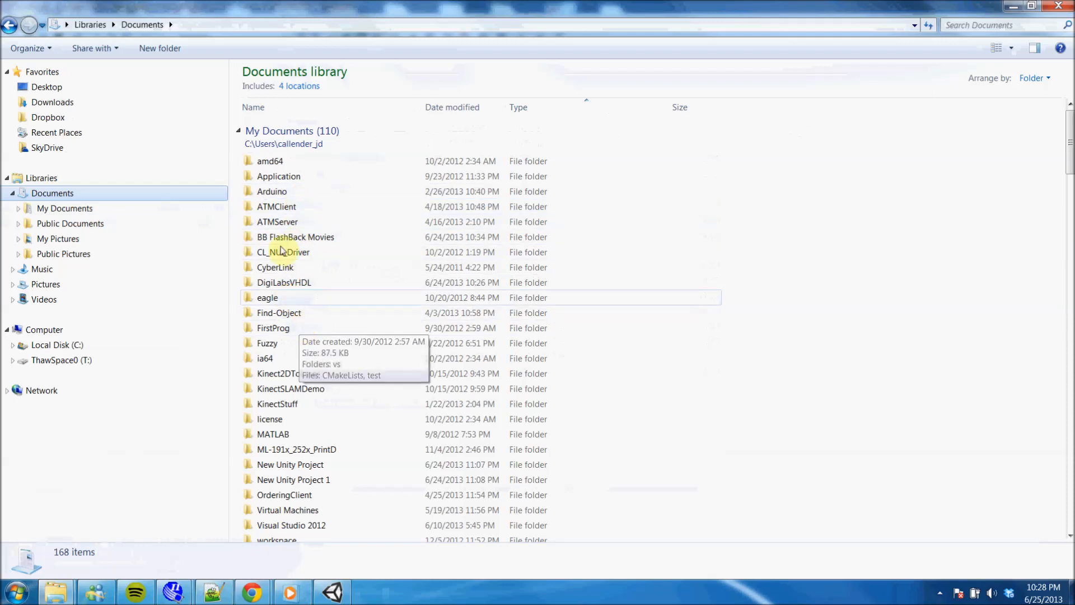
{"action": "left_click", "coordinate": [57, 345]}
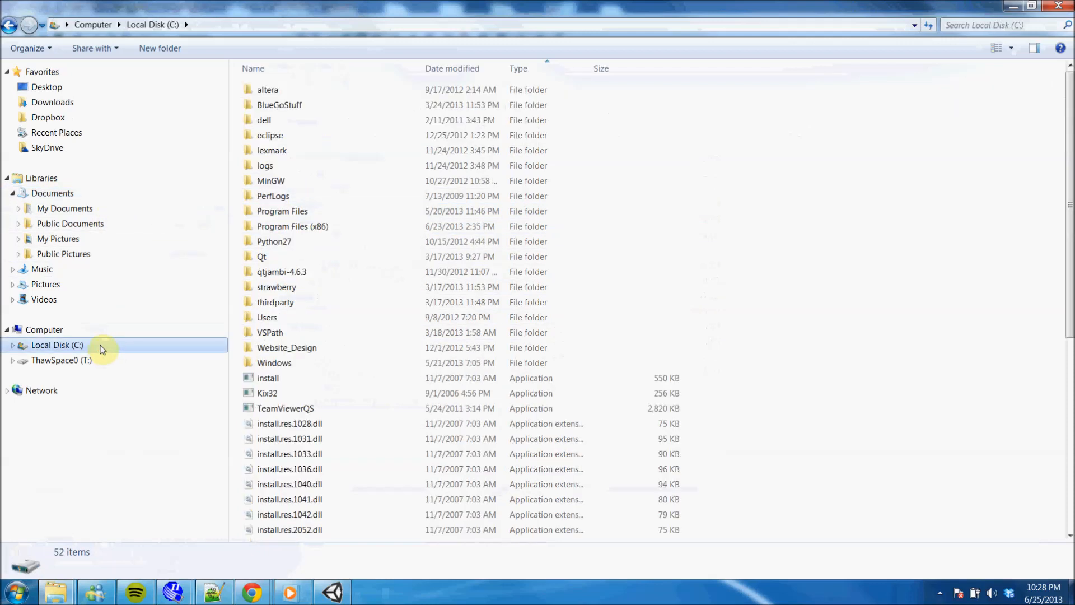
{"action": "left_click", "coordinate": [267, 89]}
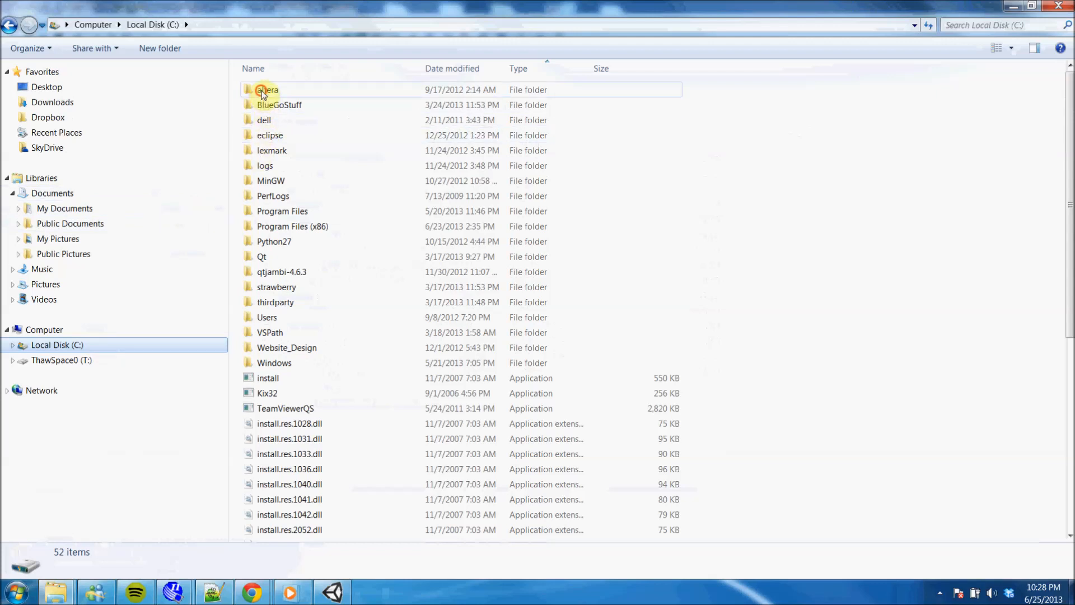
{"action": "double_click", "coordinate": [268, 89]}
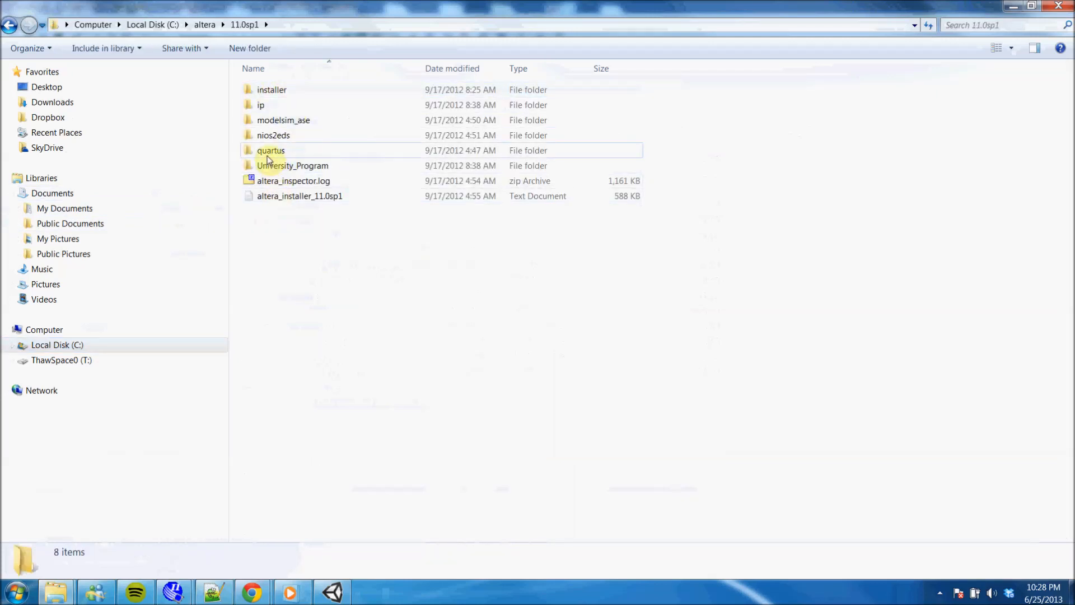
{"action": "double_click", "coordinate": [271, 150]}
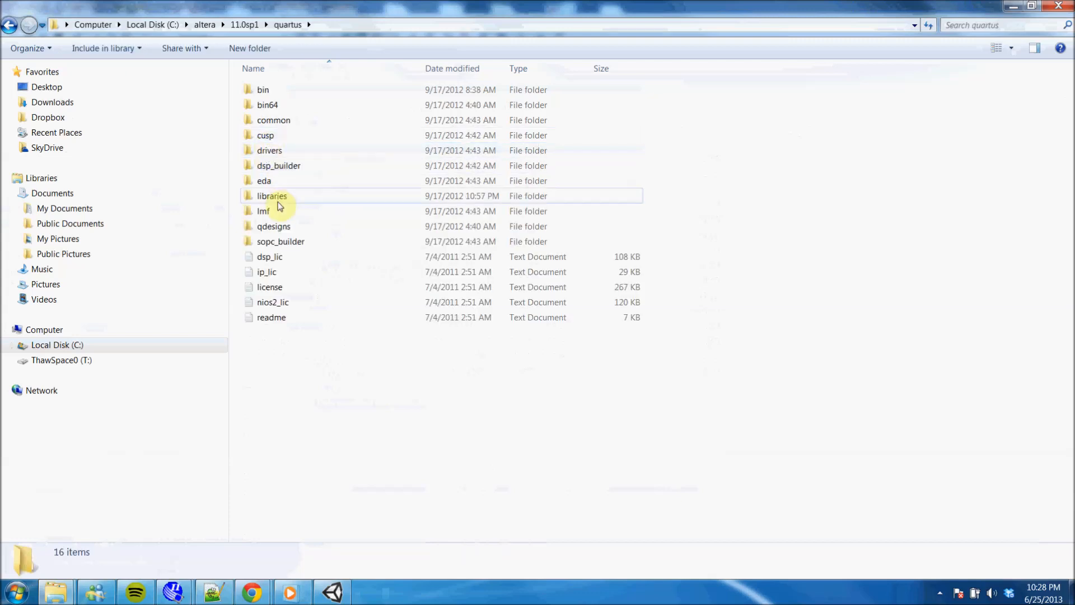
{"action": "double_click", "coordinate": [271, 194]}
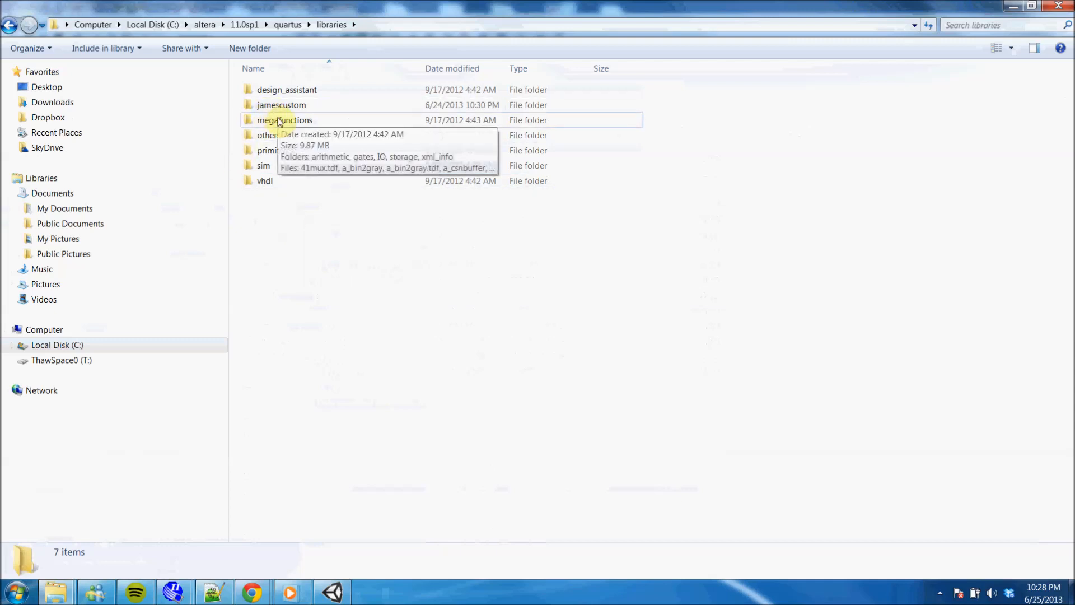
{"action": "mouse_move", "coordinate": [174, 591]}
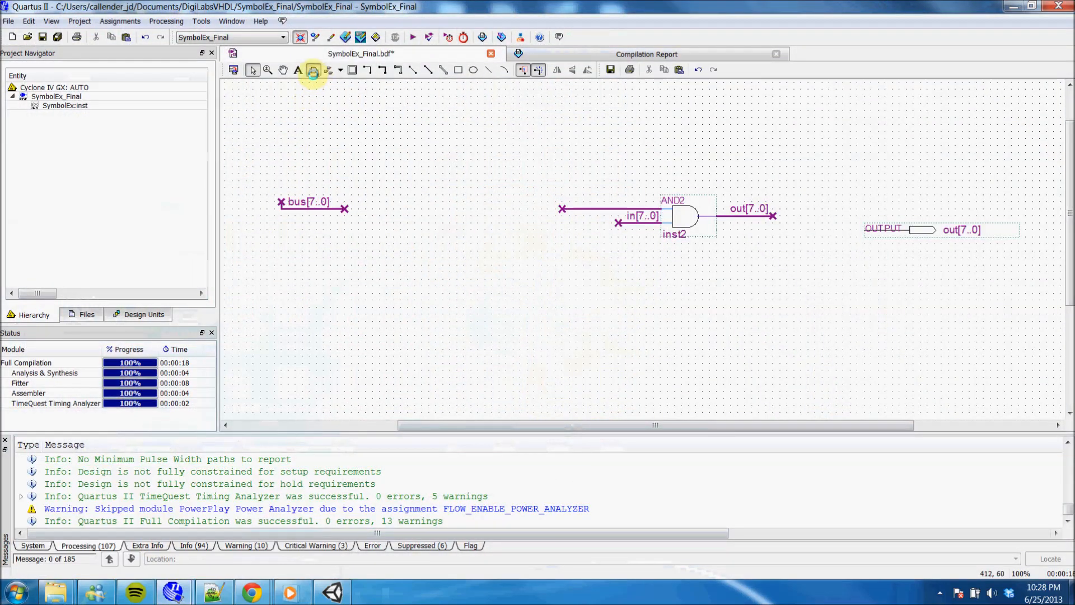
Review SymbolEx_Final.bdf in the Block Editor before returning to the libraries folder
{"action": "left_click", "coordinate": [313, 69]}
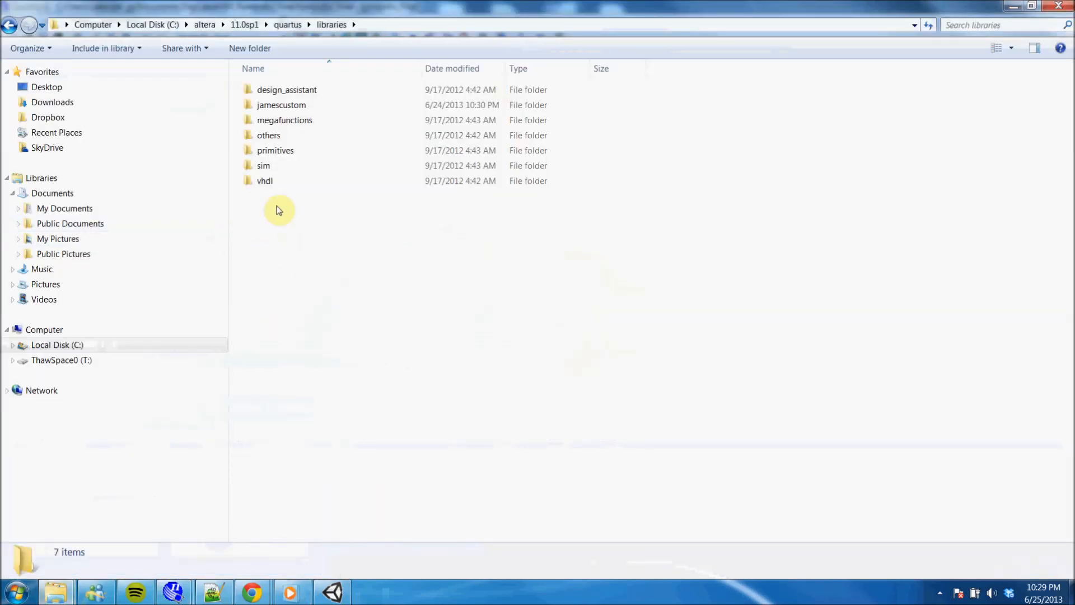
{"action": "mouse_move", "coordinate": [288, 235]}
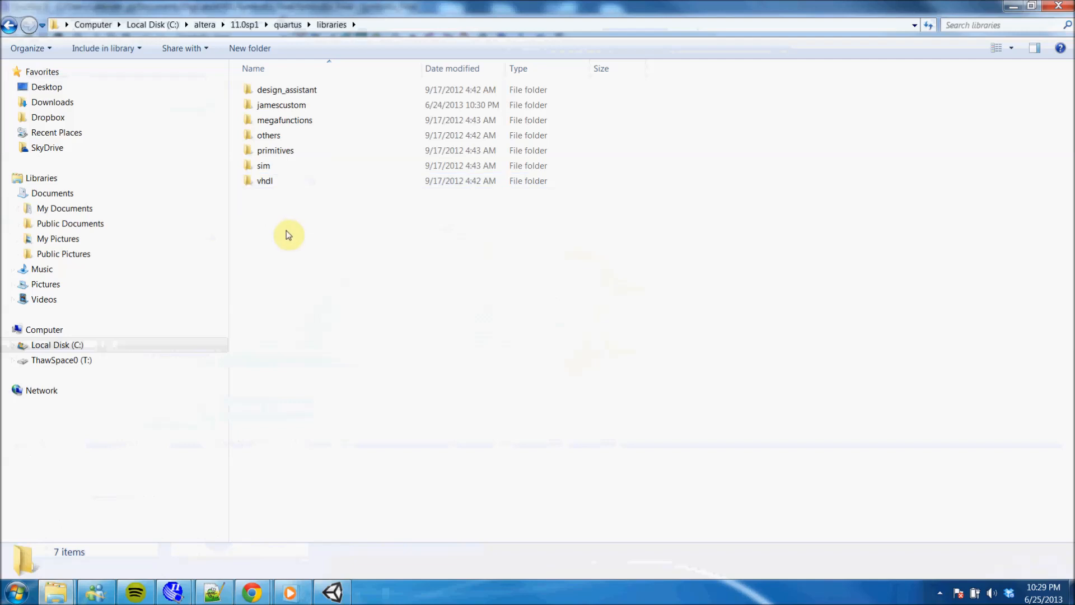
Start a new folder in libraries, discard it, and enter the jamescustom folder
{"action": "right_click", "coordinate": [287, 234]}
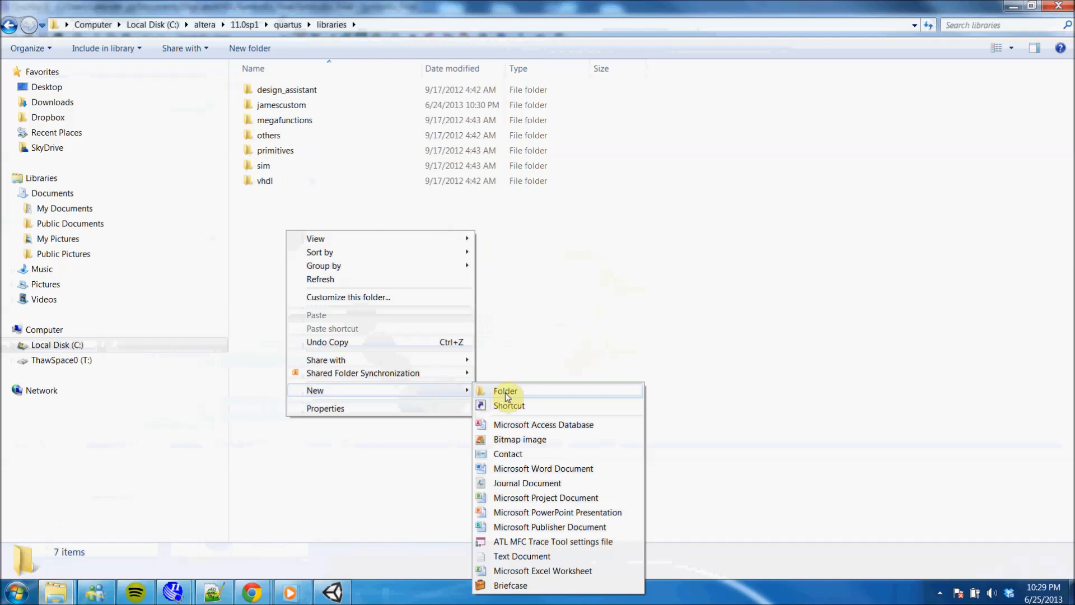
{"action": "left_click", "coordinate": [505, 391]}
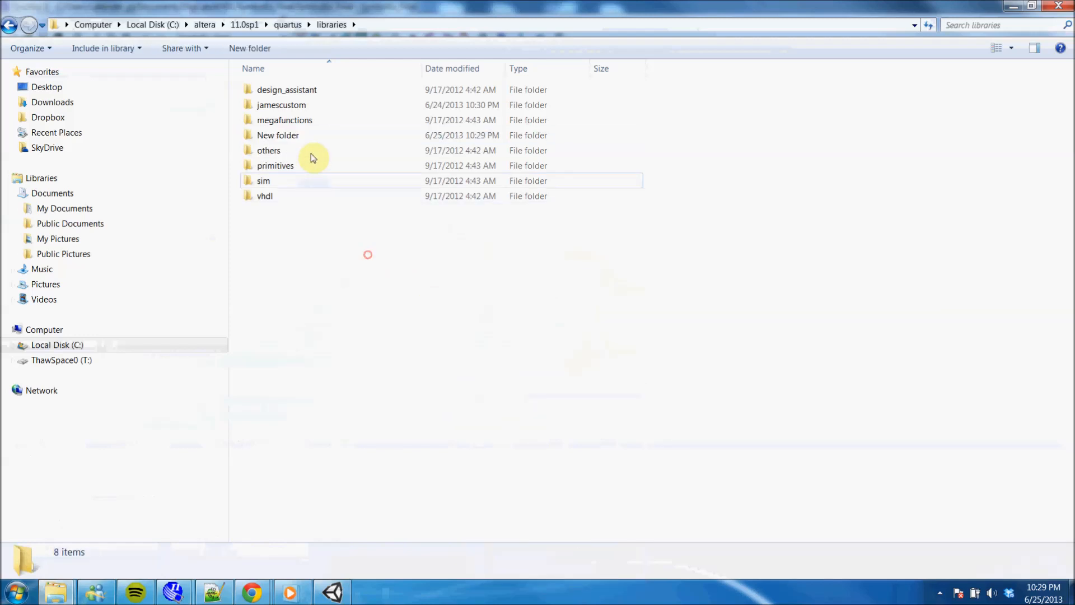
{"action": "left_click", "coordinate": [277, 136]}
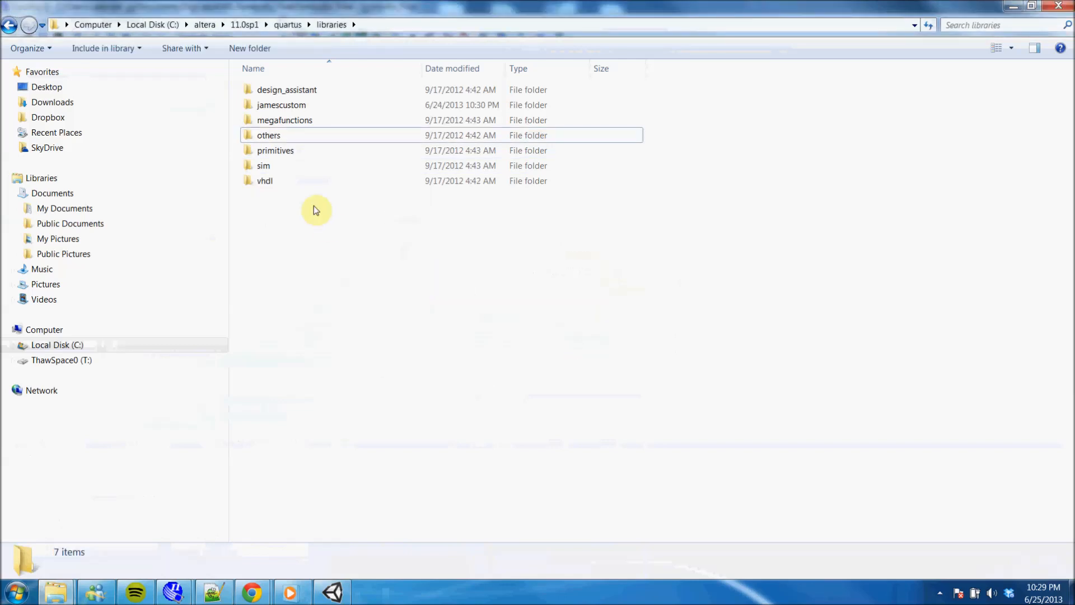
{"action": "double_click", "coordinate": [281, 104]}
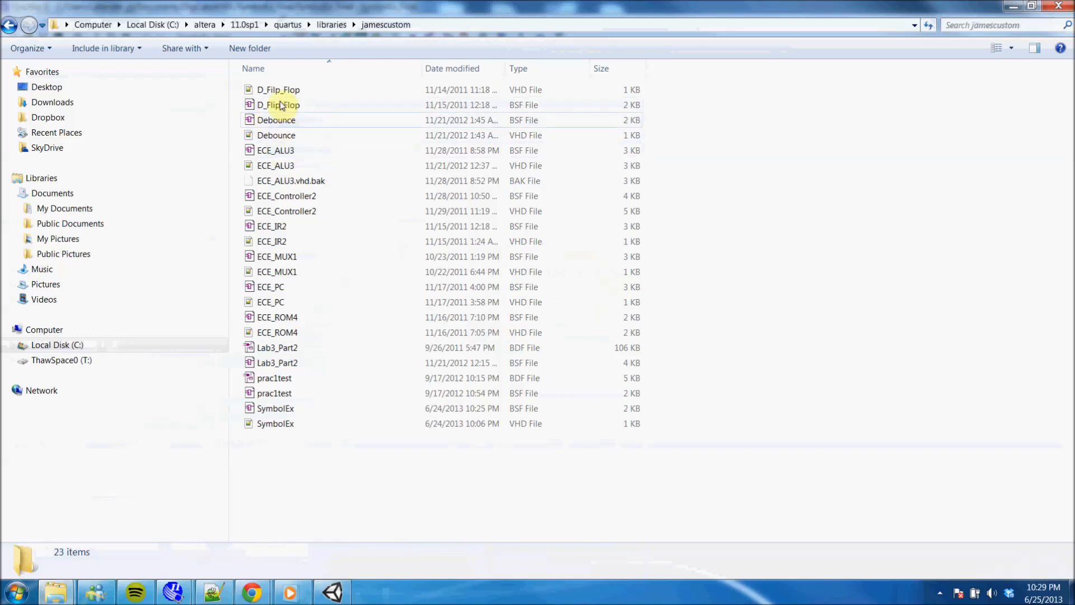
{"action": "mouse_move", "coordinate": [274, 377]}
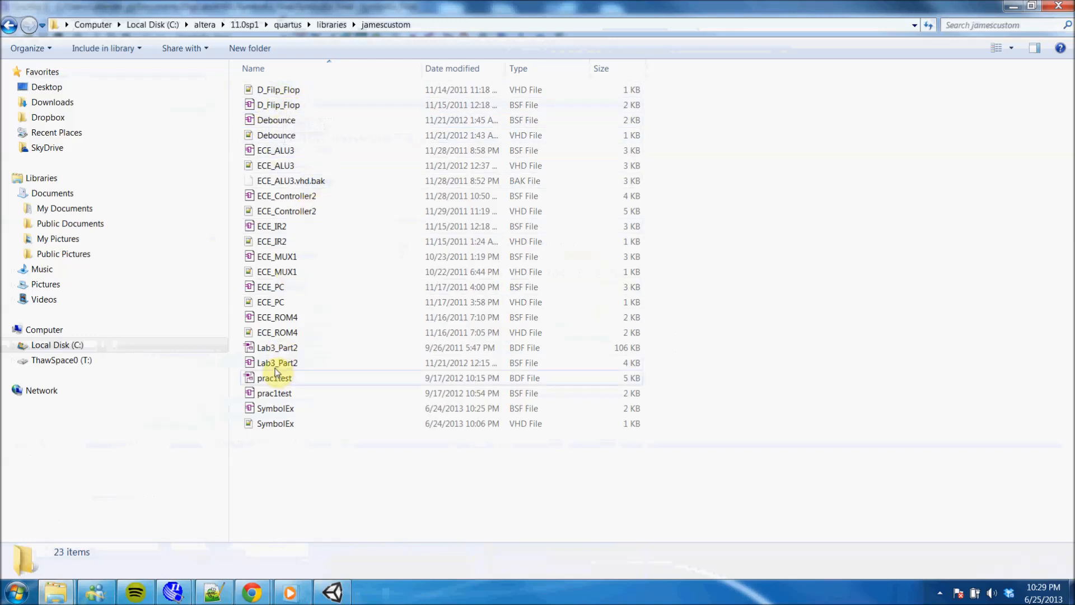
{"action": "mouse_move", "coordinate": [400, 324]}
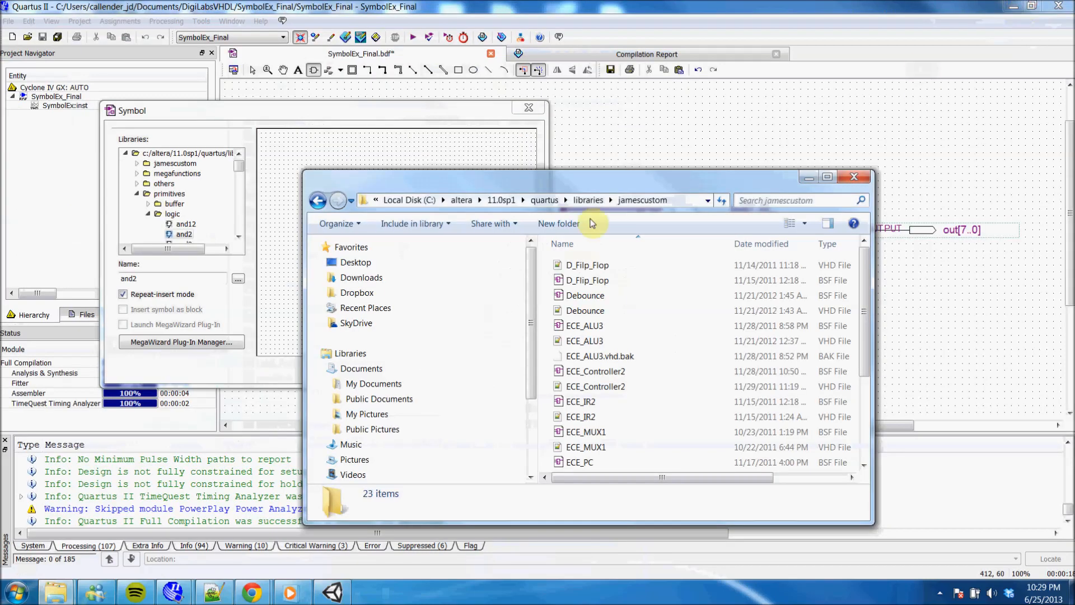
{"action": "mouse_move", "coordinate": [54, 590]}
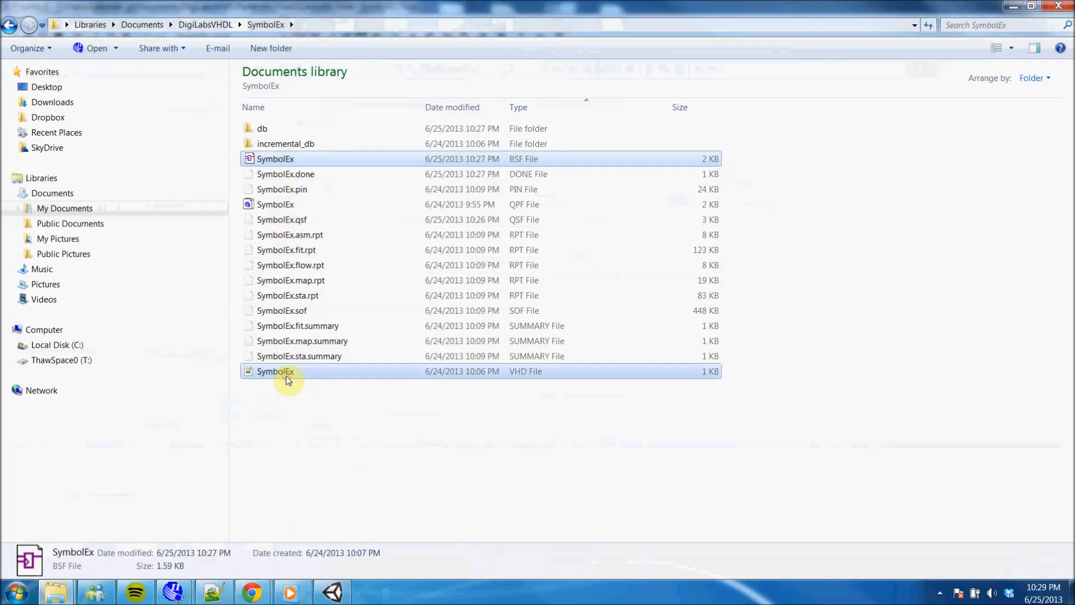
Paste the SymbolEx files into jamescustom, choosing Copy and Replace over the old ones
{"action": "left_click", "coordinate": [275, 370]}
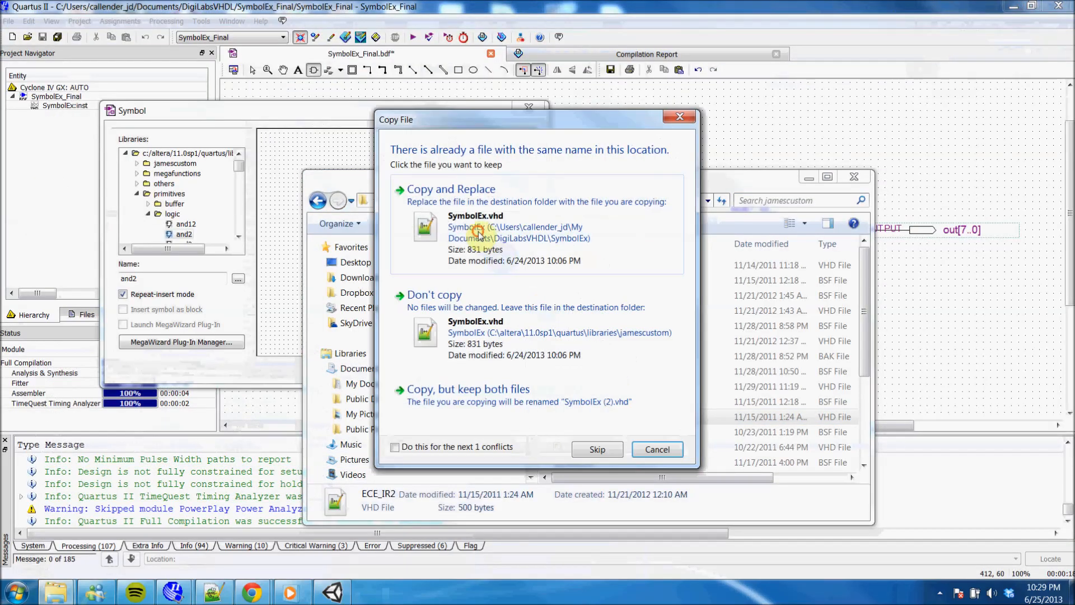
{"action": "left_click", "coordinate": [451, 188]}
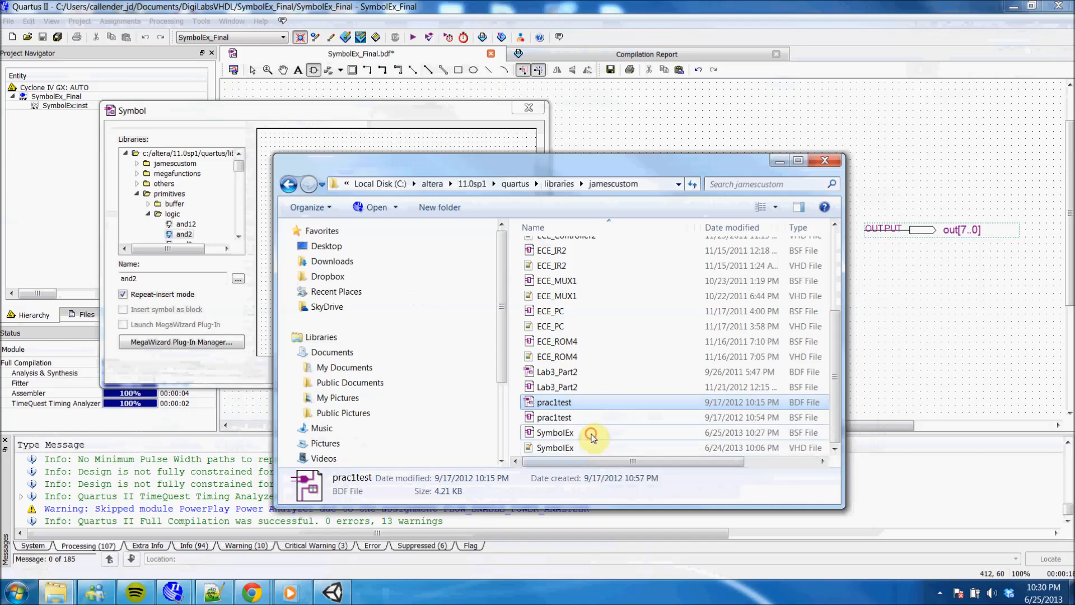
{"action": "left_click", "coordinate": [555, 432]}
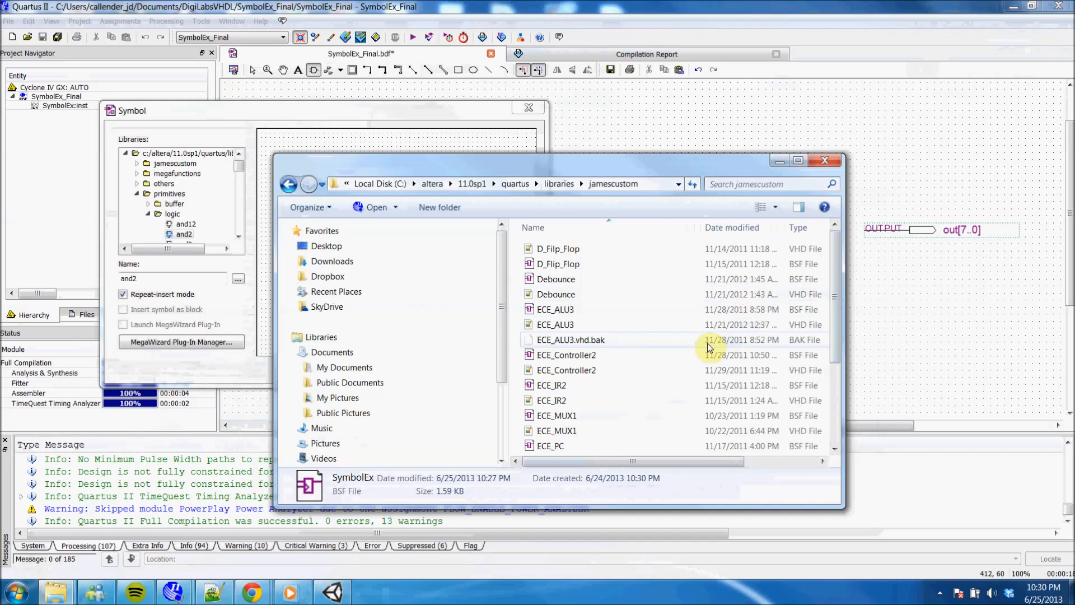
{"action": "mouse_move", "coordinate": [706, 346]}
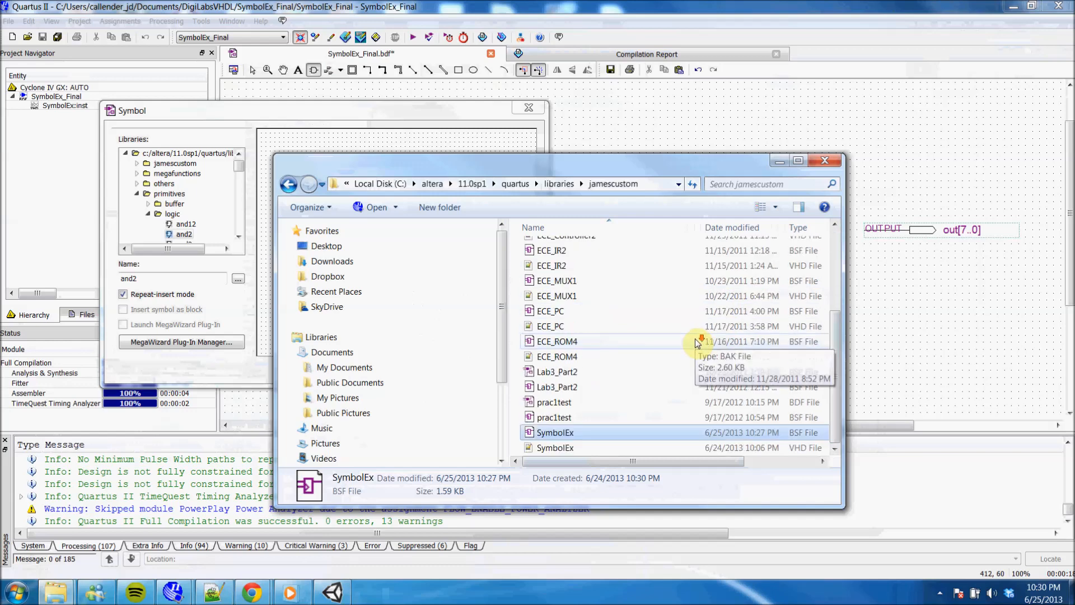
{"action": "mouse_move", "coordinate": [617, 381]}
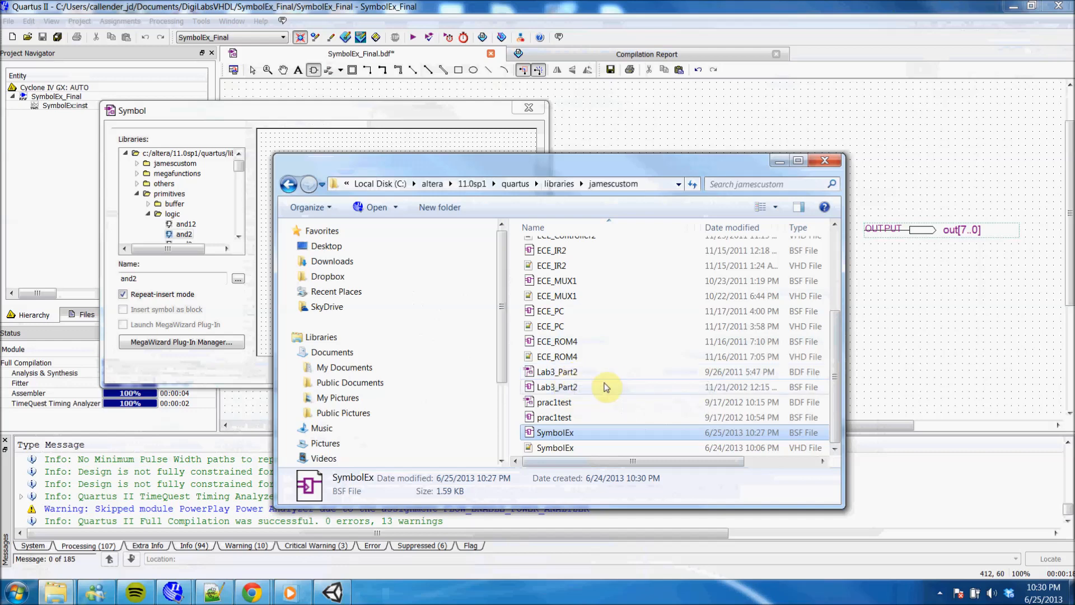
{"action": "left_click", "coordinate": [556, 386]}
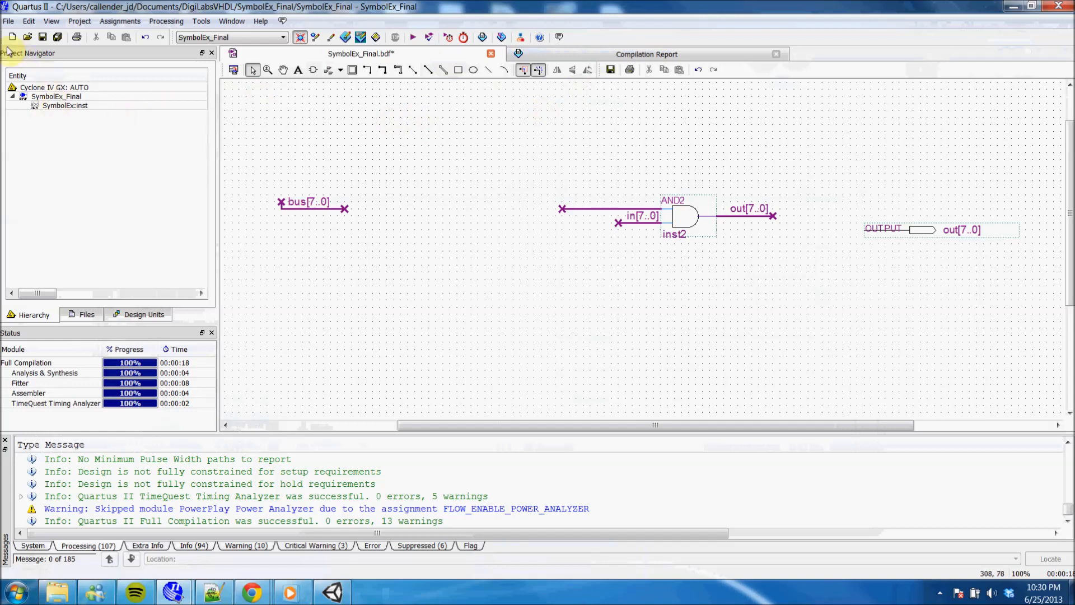
Launch the Symbol Tool from the Block Editor toolbar
{"action": "left_click", "coordinate": [9, 20]}
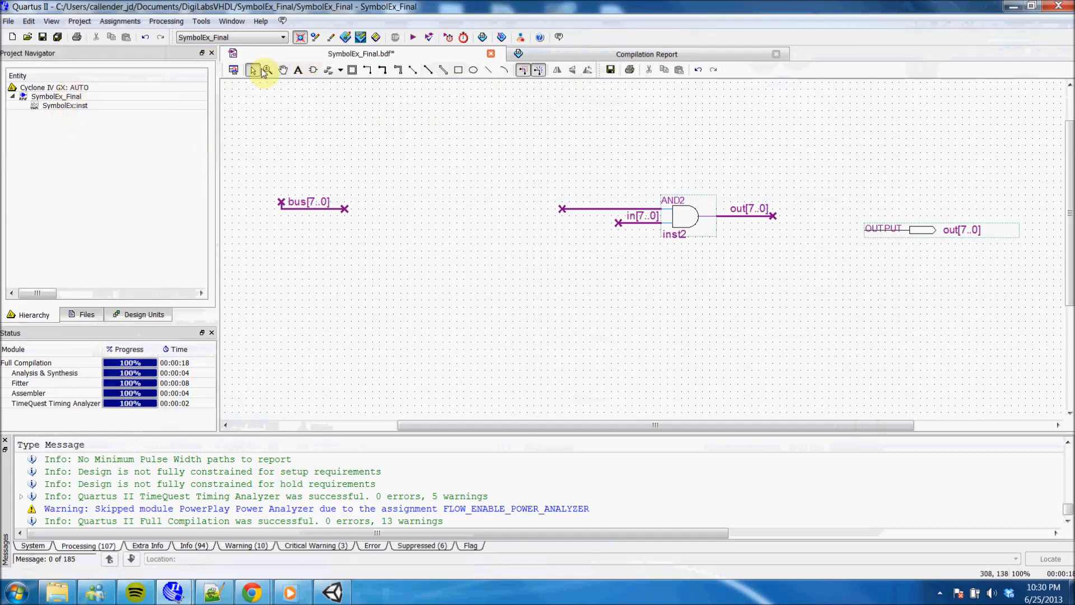
{"action": "mouse_move", "coordinate": [314, 69]}
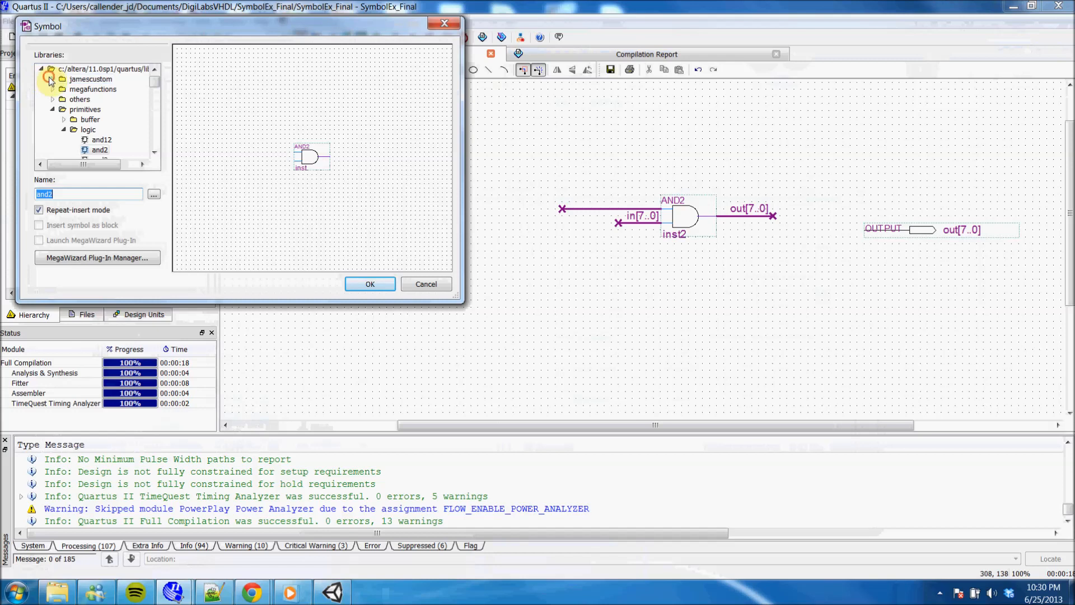
Select SymbolEx from the jamescustom library and confirm it
{"action": "left_click", "coordinate": [62, 79]}
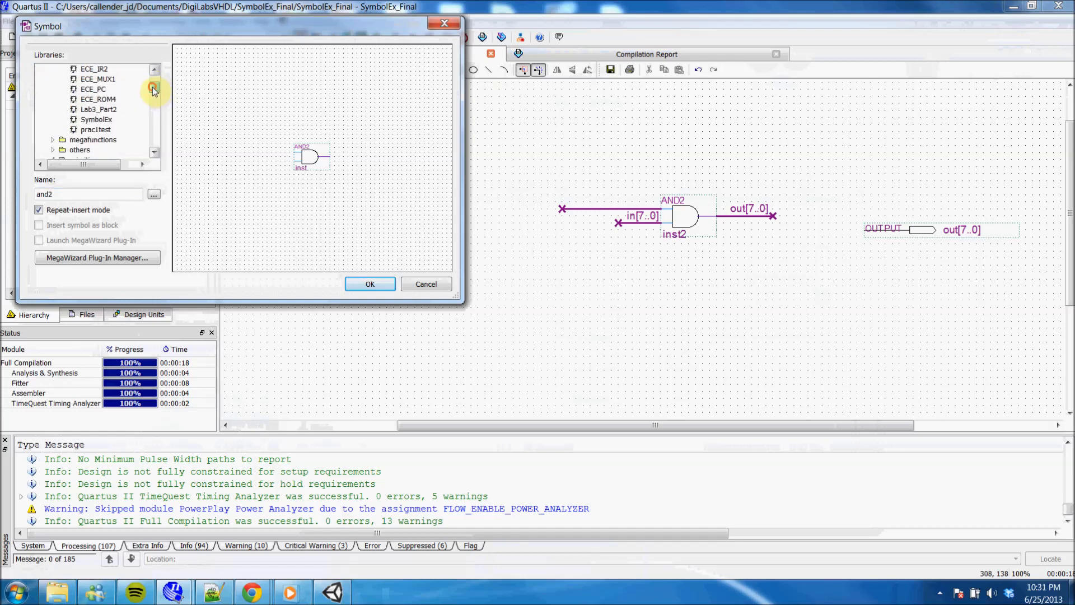
{"action": "left_click", "coordinate": [96, 118]}
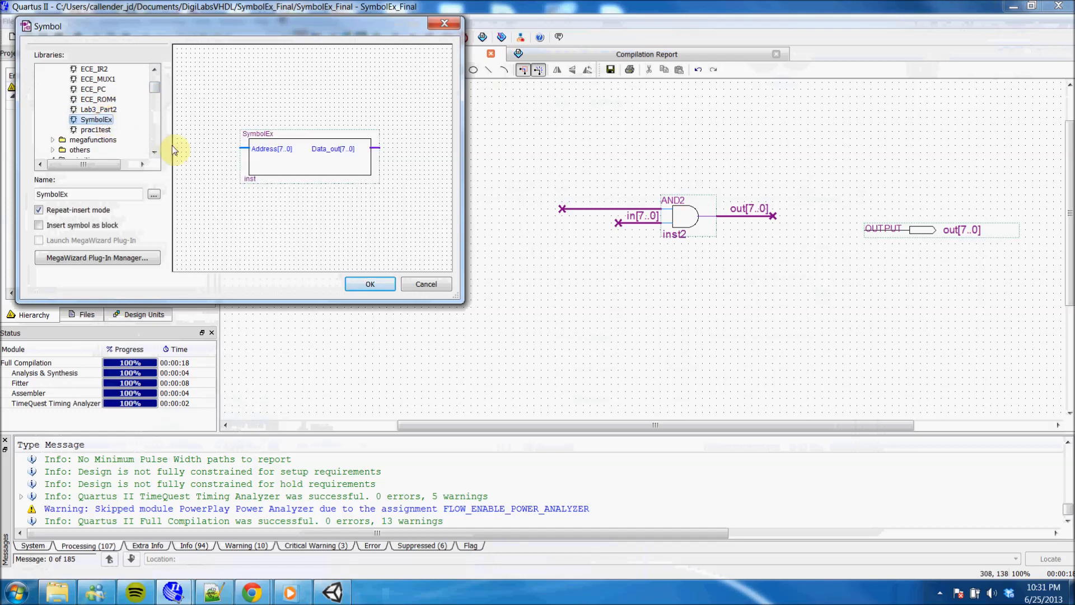
{"action": "mouse_move", "coordinate": [367, 126]}
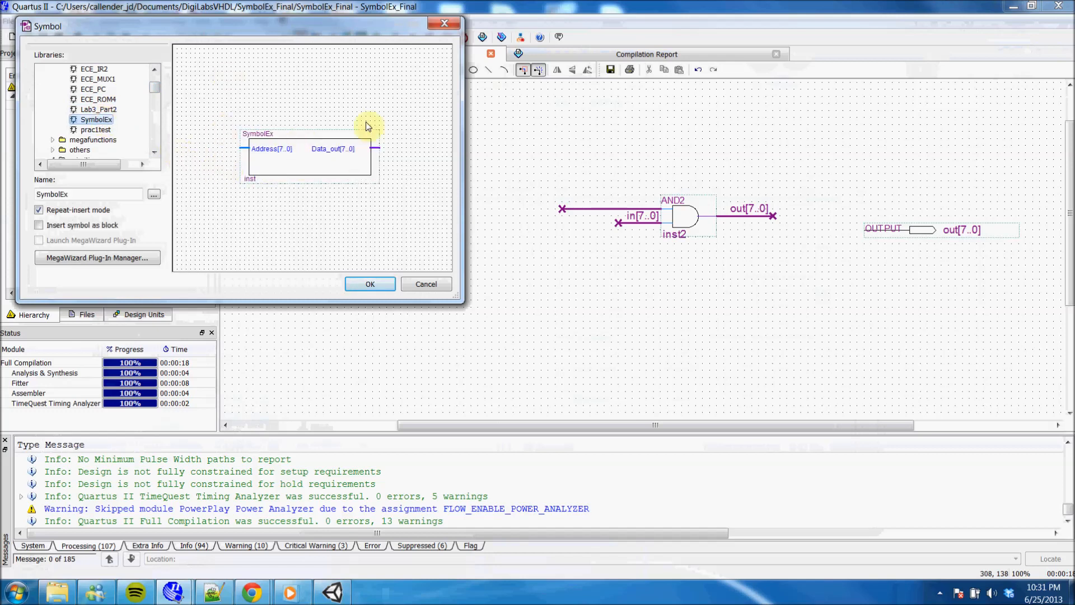
{"action": "mouse_move", "coordinate": [351, 206]}
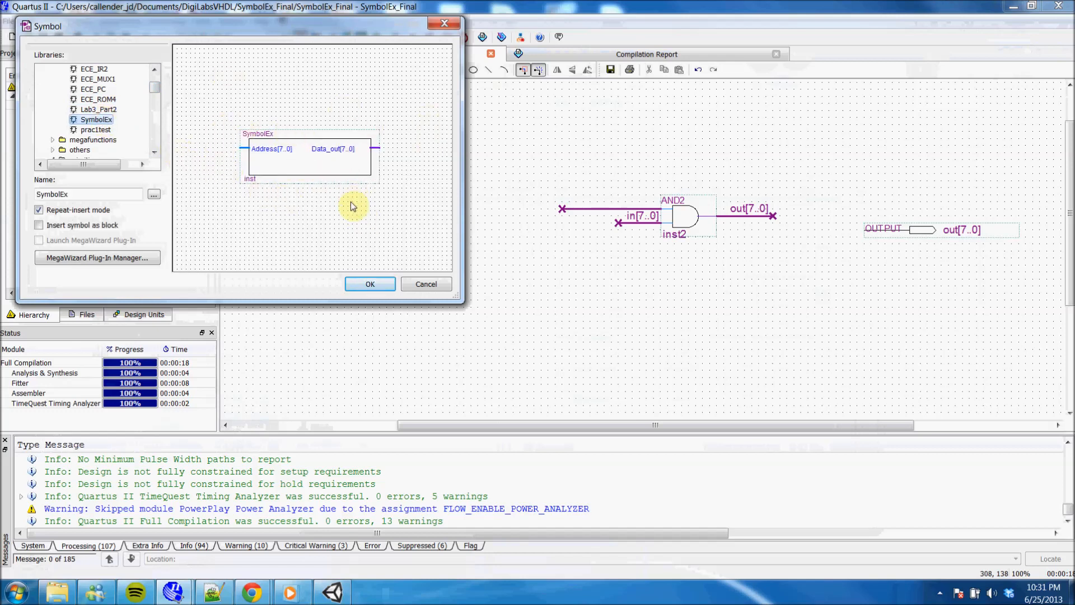
{"action": "mouse_move", "coordinate": [326, 231]}
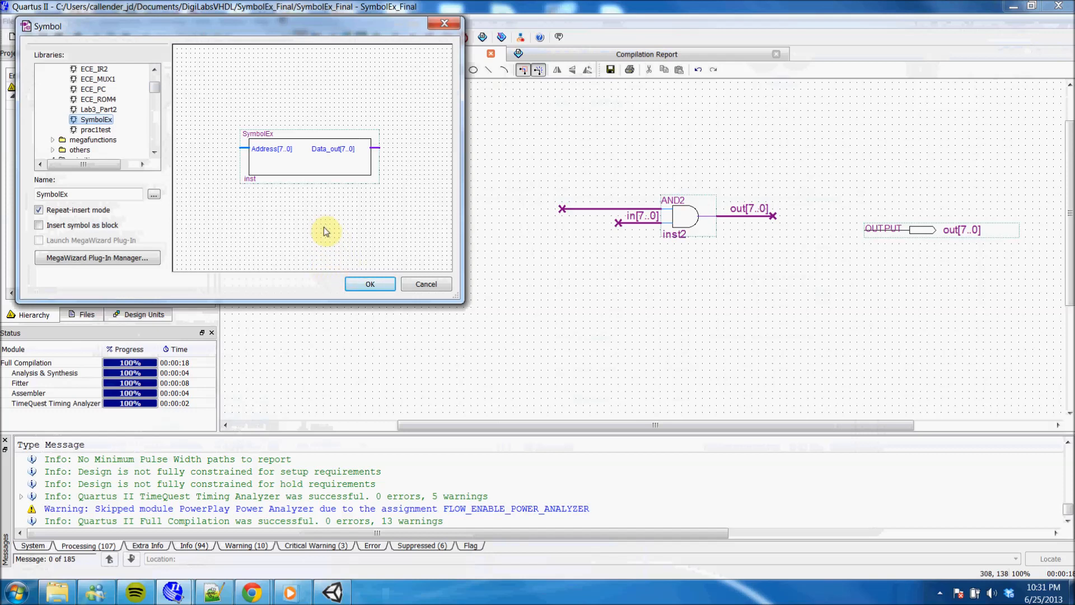
{"action": "mouse_move", "coordinate": [281, 166]}
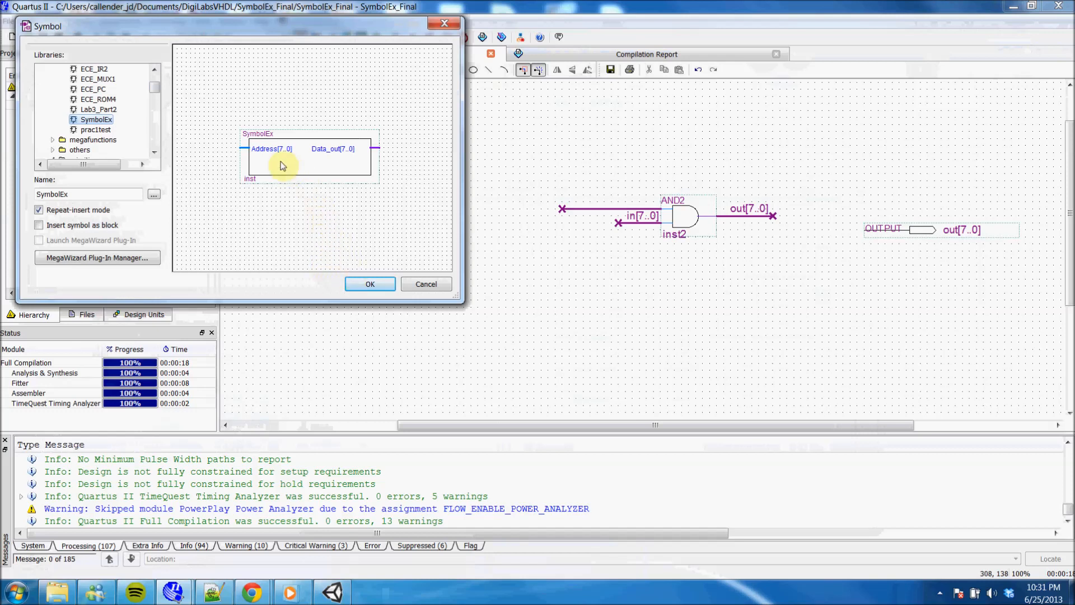
{"action": "left_click", "coordinate": [370, 283]}
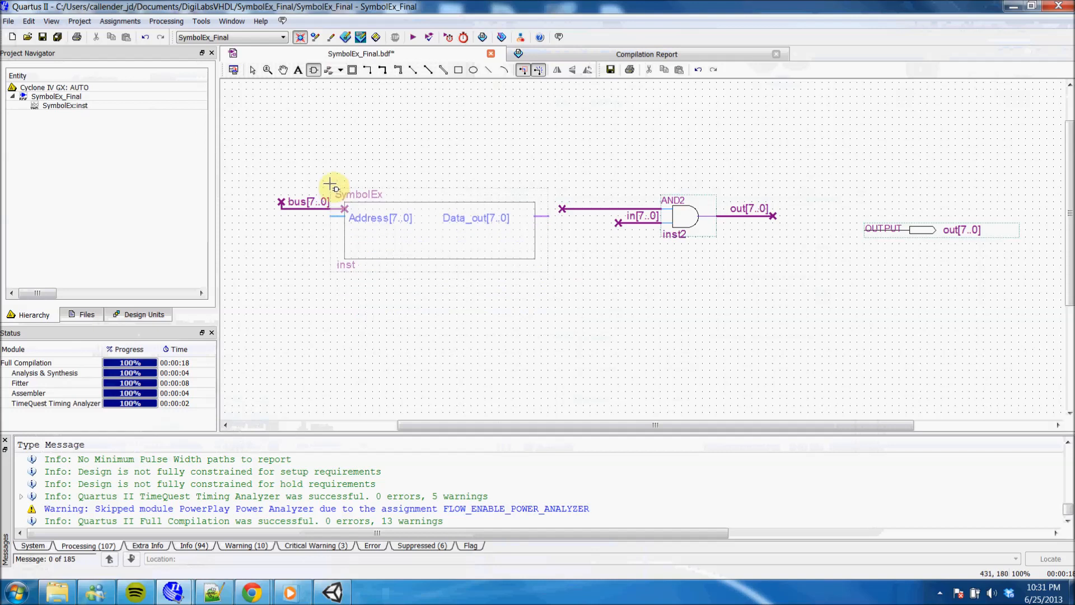
Drop the SymbolEx block between bus[7..0] and the AND2 gate
{"action": "left_click_drag", "start_coordinate": [336, 184], "coordinate": [349, 179]}
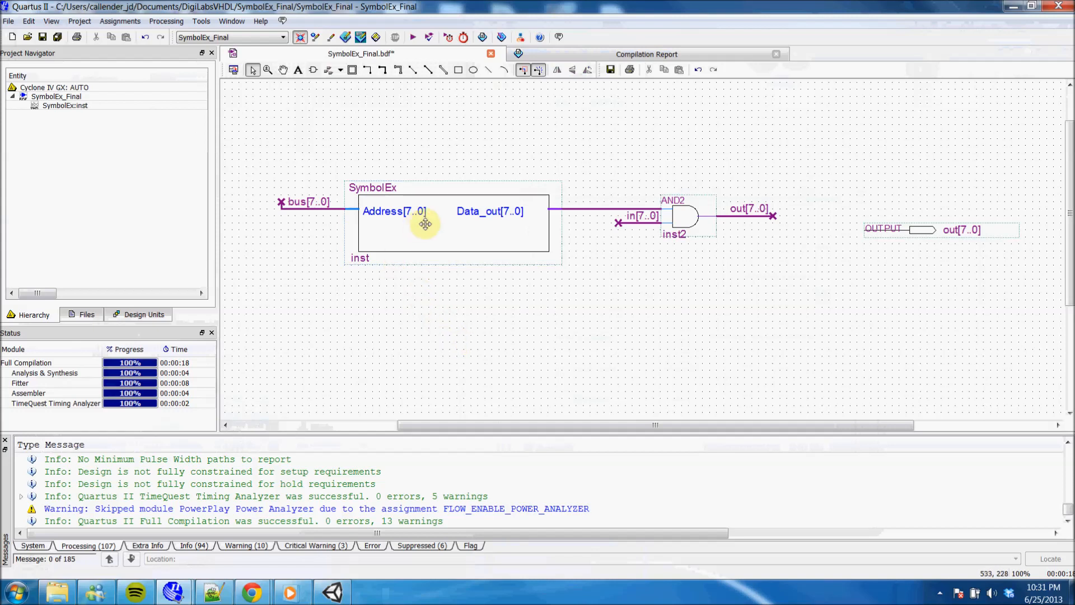
{"action": "mouse_move", "coordinate": [505, 230]}
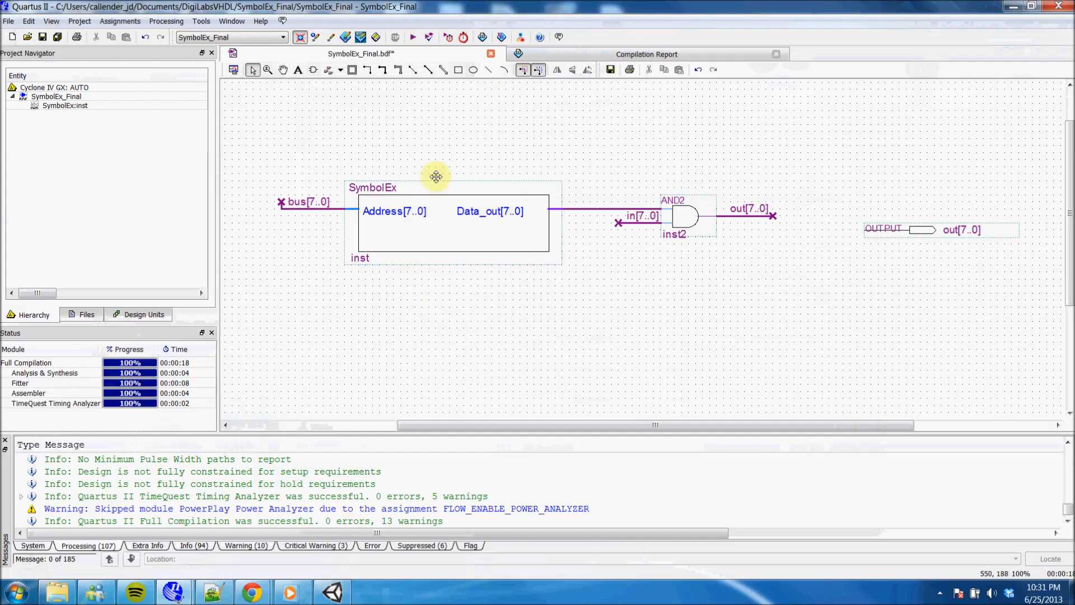
{"action": "mouse_move", "coordinate": [444, 162]}
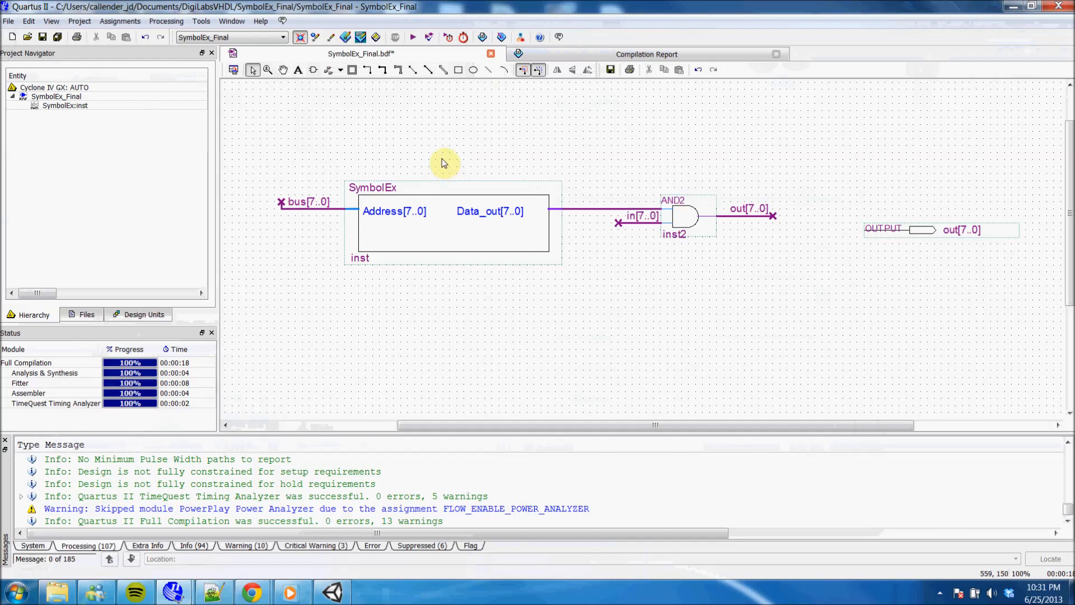
{"action": "mouse_move", "coordinate": [446, 435]}
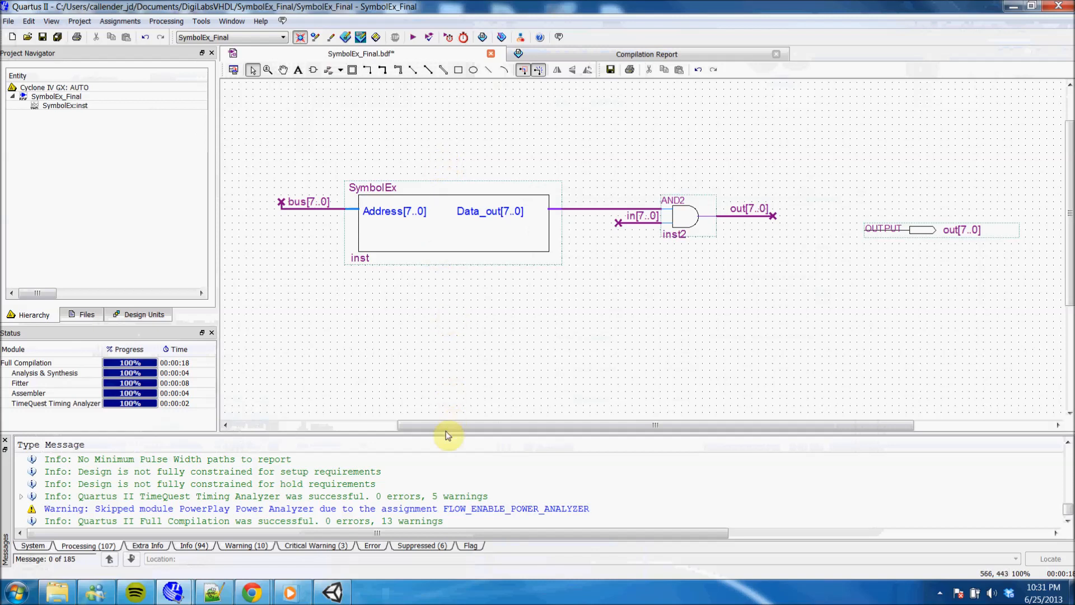